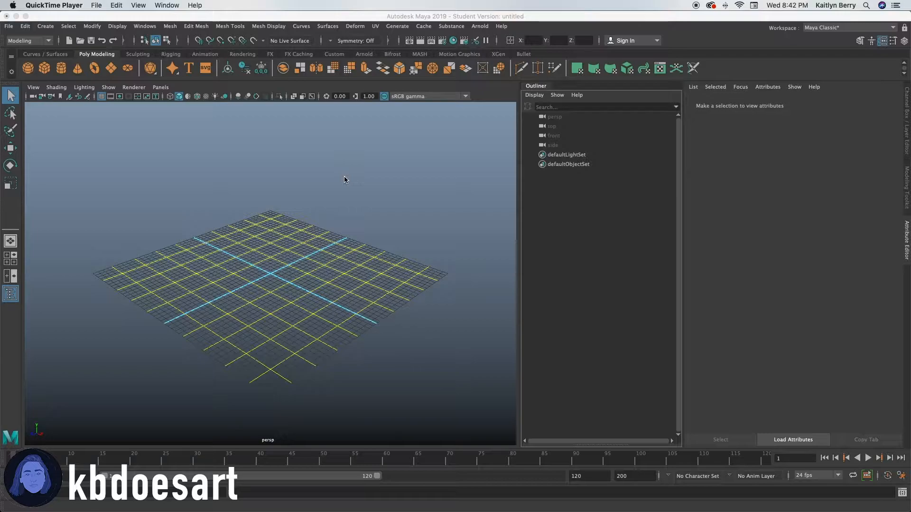
pyautogui.moveTo(315, 178)
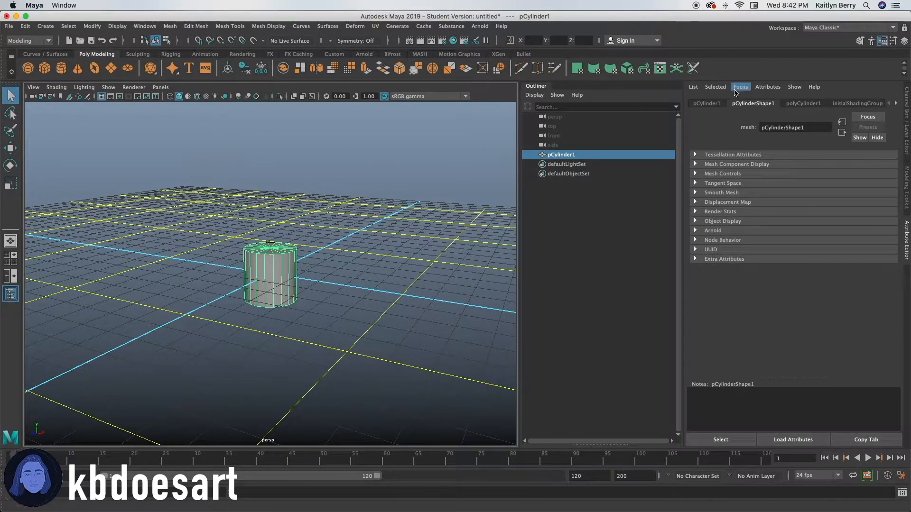
# In polyCylinder1's attributes, set Height 0.5 and Radius 2 to flatten the cylinder into a disc.
pyautogui.click(802, 103)
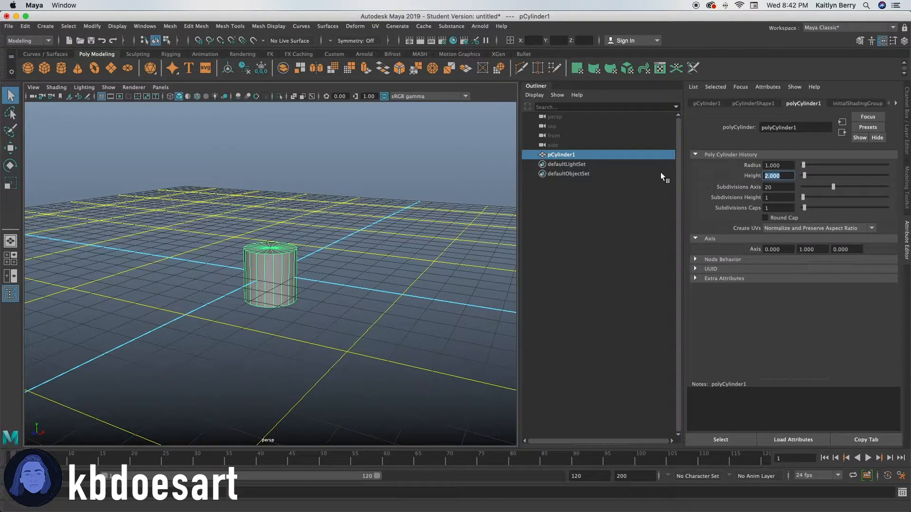
pyautogui.write('1.000')
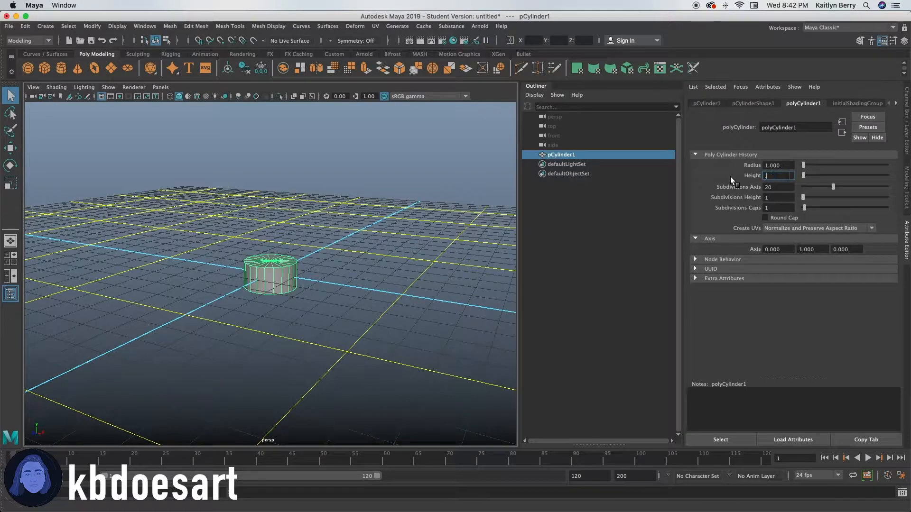
pyautogui.write('0.500')
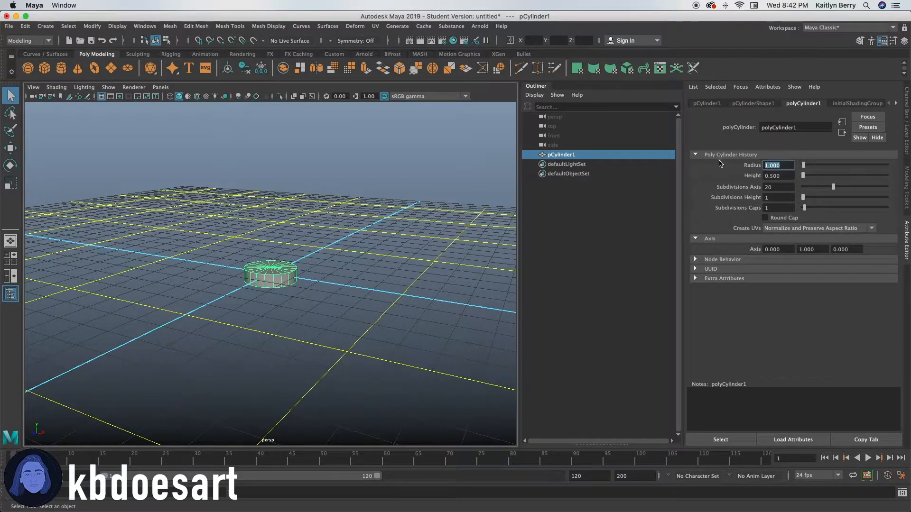
pyautogui.write('3.000')
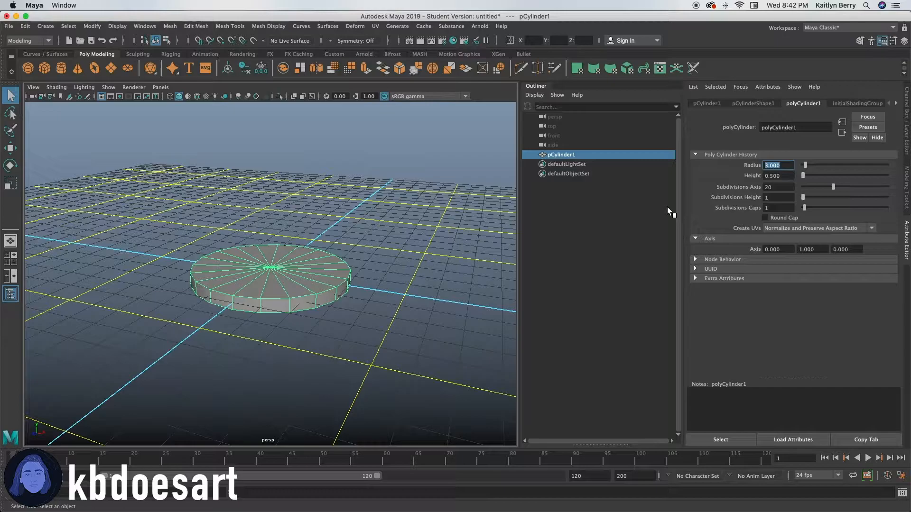
pyautogui.write('2.000')
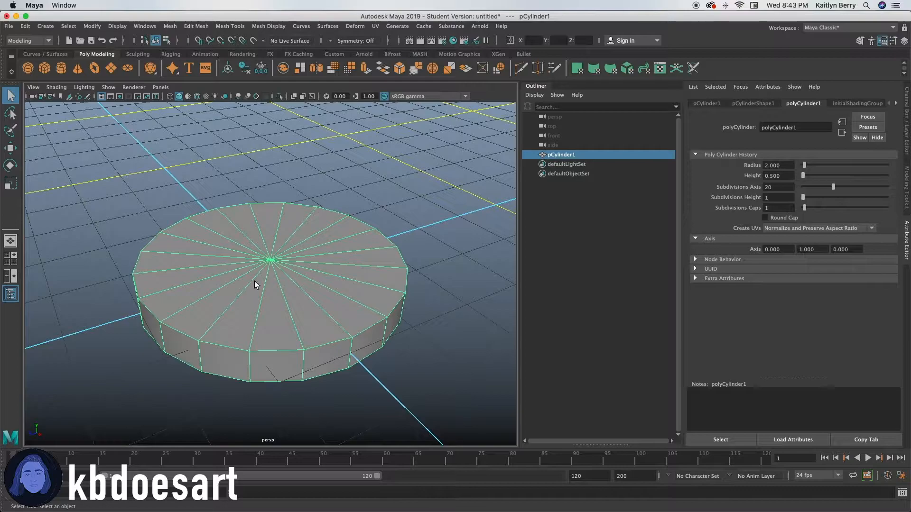
# Inset the disc's top faces with offset about 1.34, then extrude a short column about 0.33 thick.
pyautogui.click(241, 278)
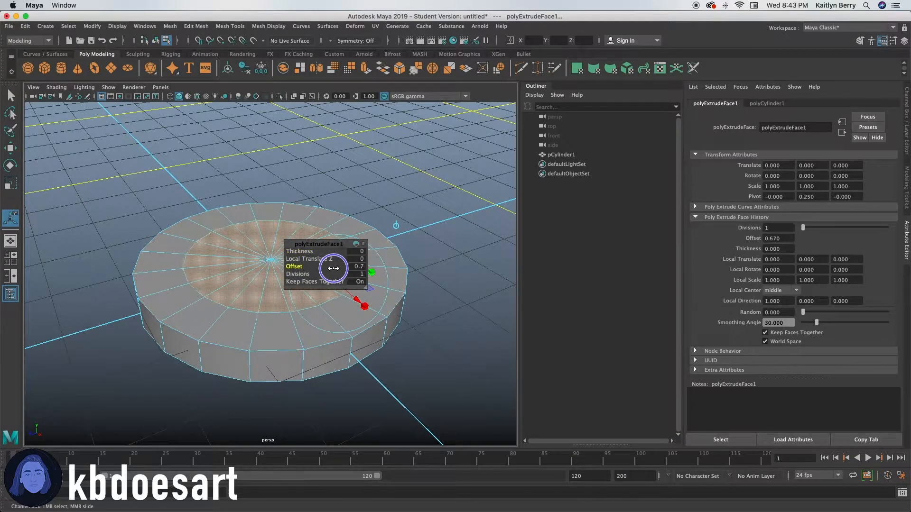
pyautogui.moveTo(334, 268); pyautogui.dragTo(363, 271)
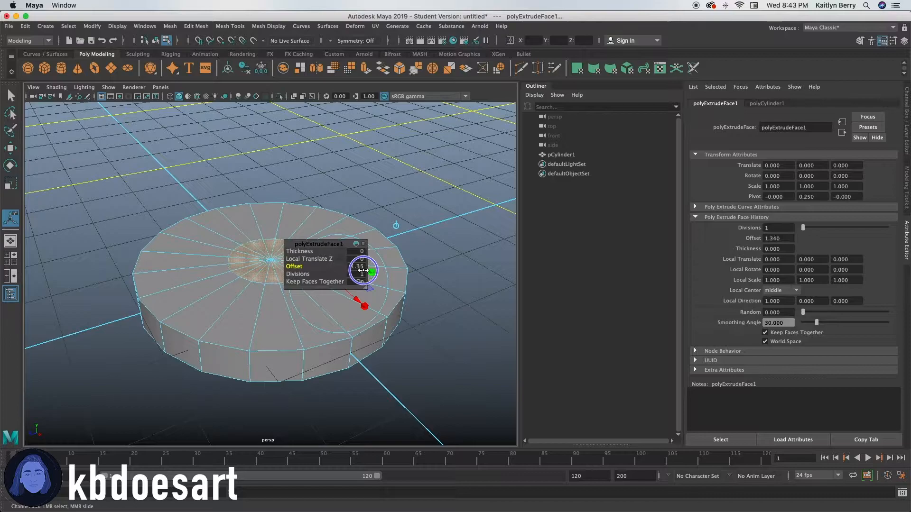
pyautogui.moveTo(363, 271); pyautogui.dragTo(372, 272)
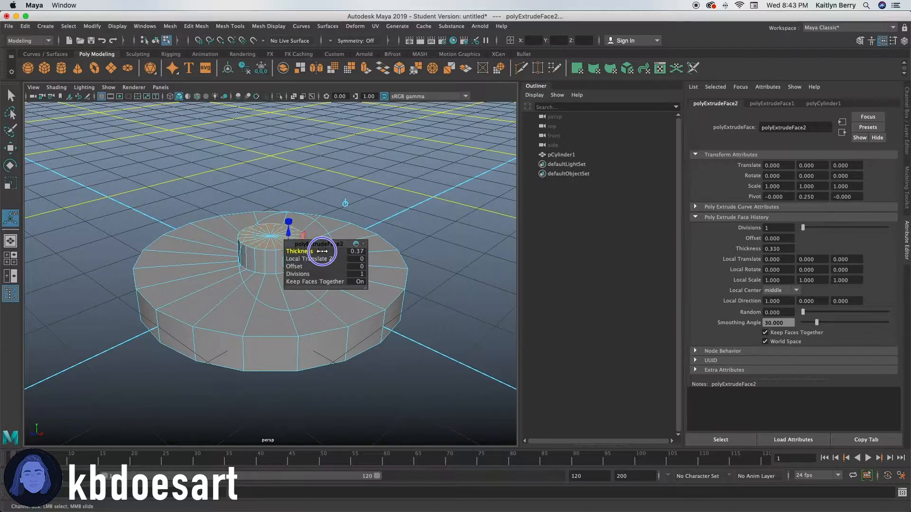
pyautogui.moveTo(301, 250); pyautogui.dragTo(325, 251)
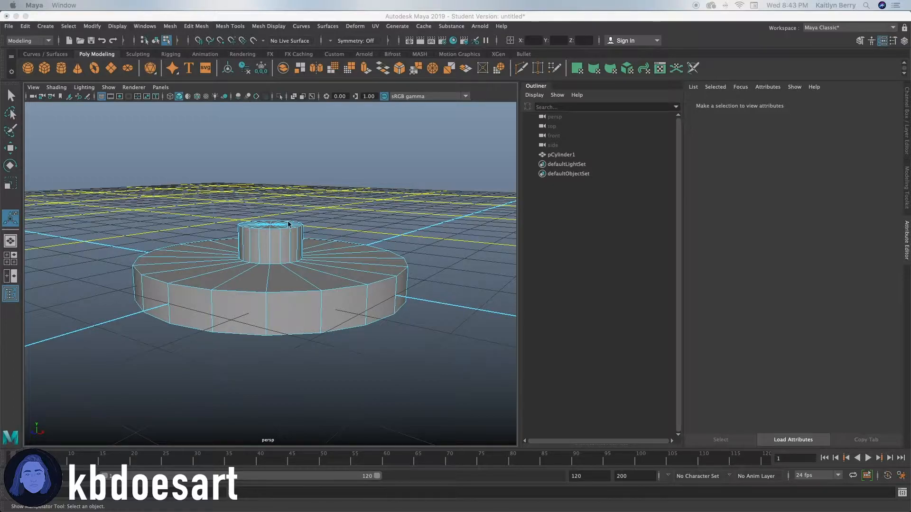
# Move an edge loop on the raised column to flatten it into a low peaked top.
pyautogui.click(256, 271)
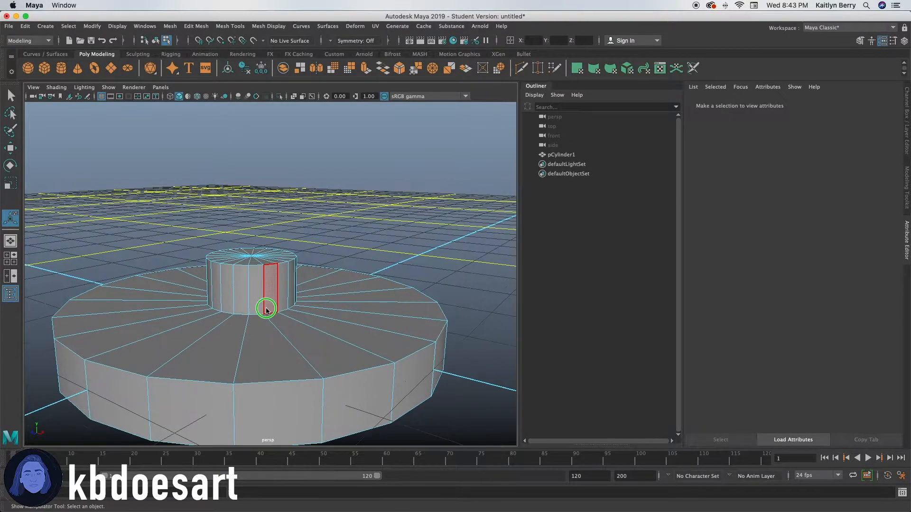
pyautogui.click(265, 308)
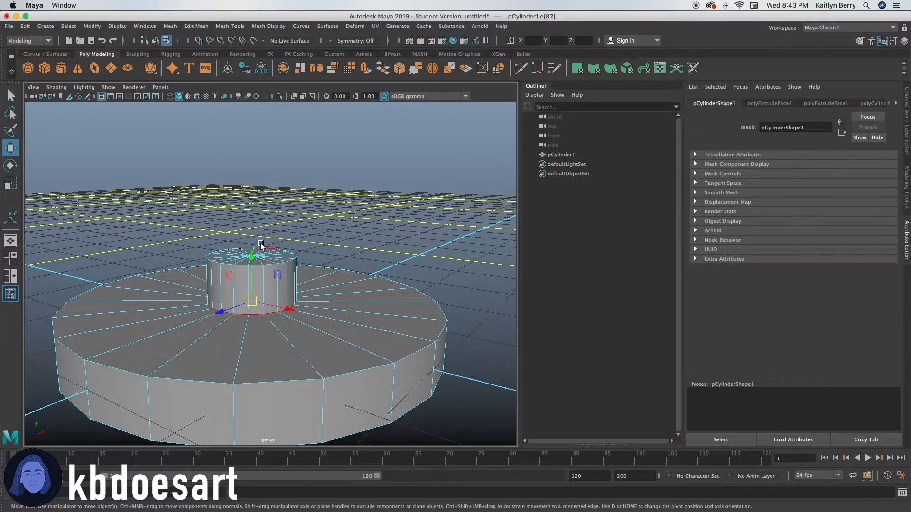
pyautogui.moveTo(260, 244); pyautogui.dragTo(253, 216)
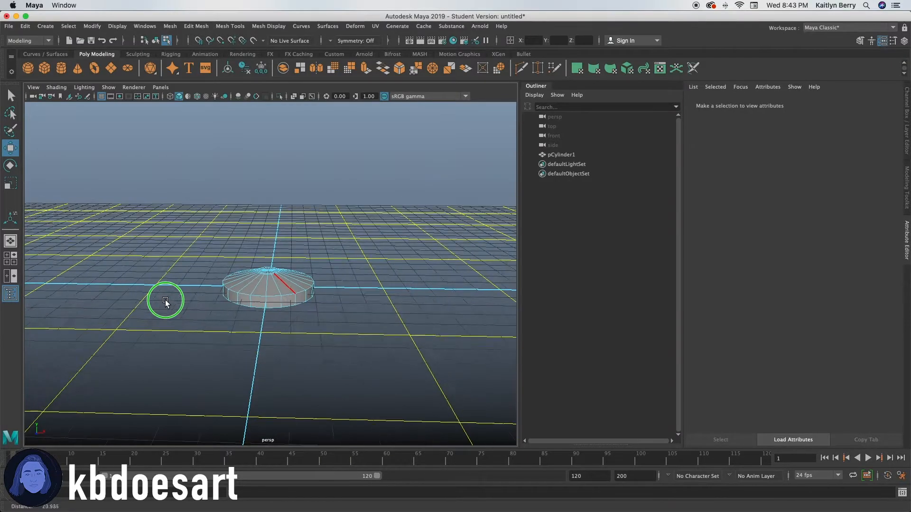
# Inset the column's top faces with an extrude offset of about 0.18.
pyautogui.moveTo(165, 301); pyautogui.dragTo(338, 309)
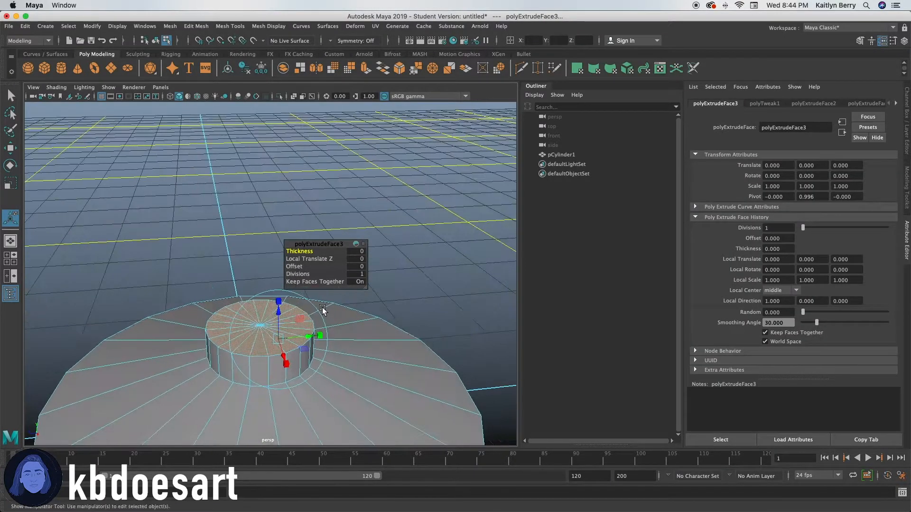
pyautogui.moveTo(302, 265); pyautogui.dragTo(326, 266)
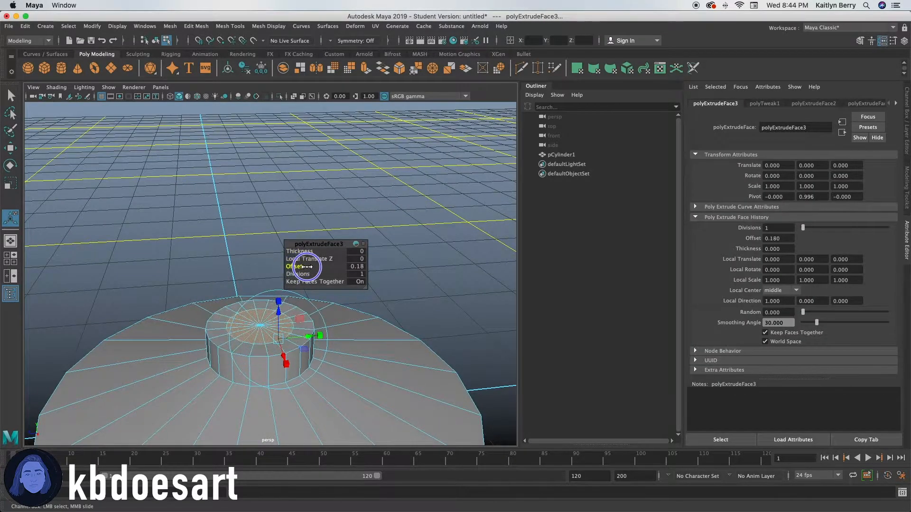
pyautogui.moveTo(302, 265); pyautogui.dragTo(311, 266)
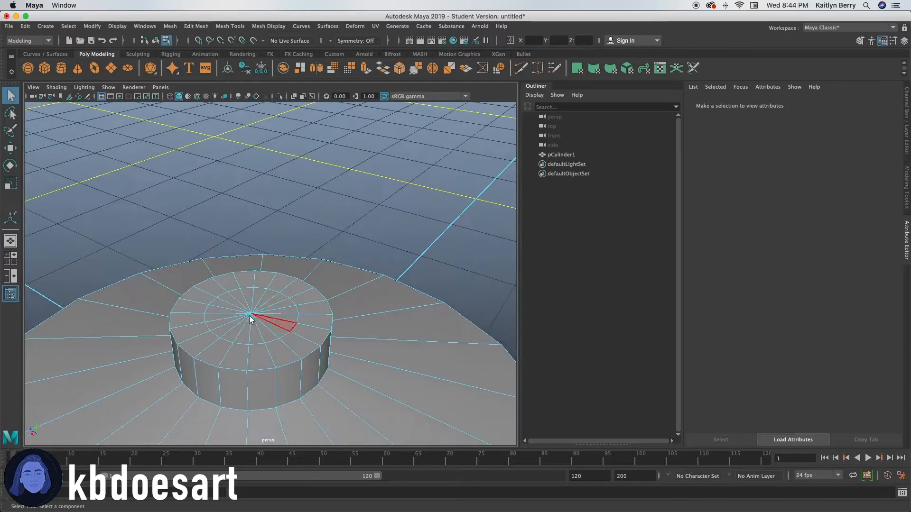
# Extrude the central faces repeatedly, tilting and moving each section into a tall angled arm.
pyautogui.click(366, 302)
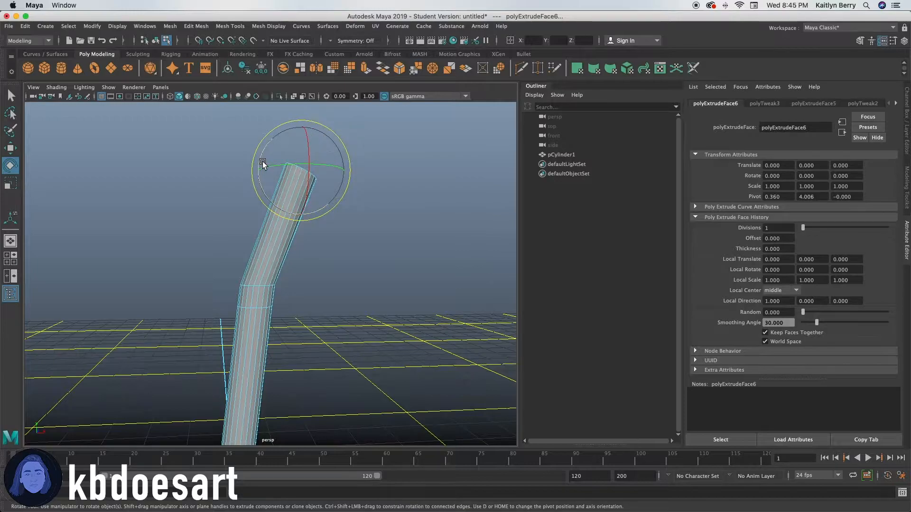
pyautogui.moveTo(263, 163); pyautogui.dragTo(282, 134)
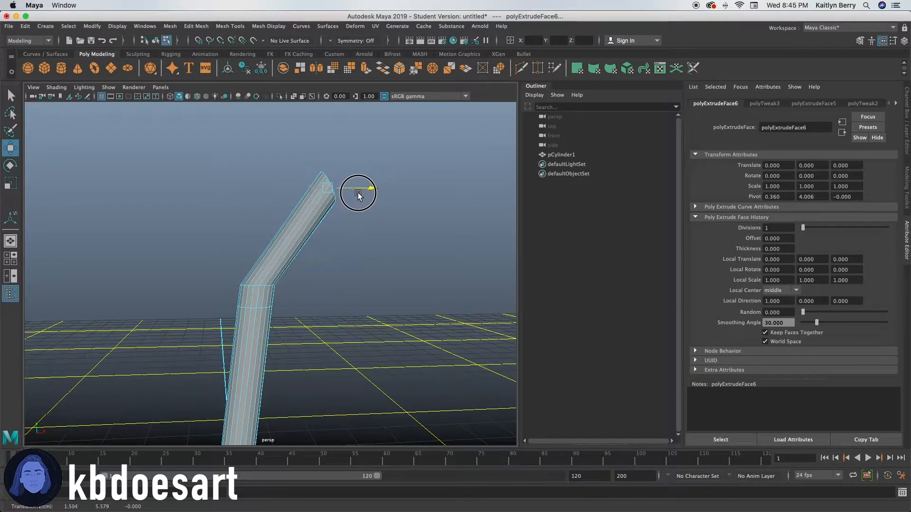
pyautogui.moveTo(358, 193); pyautogui.dragTo(355, 199)
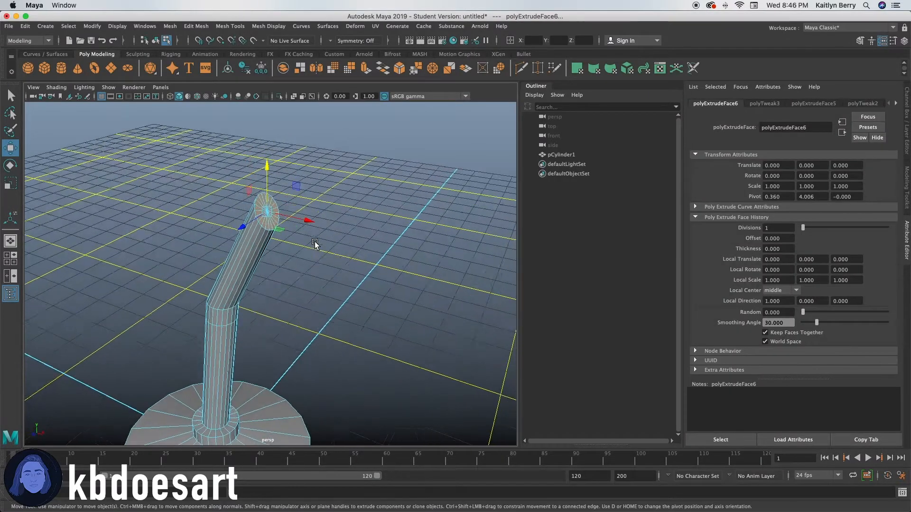
pyautogui.moveTo(314, 244); pyautogui.dragTo(339, 265)
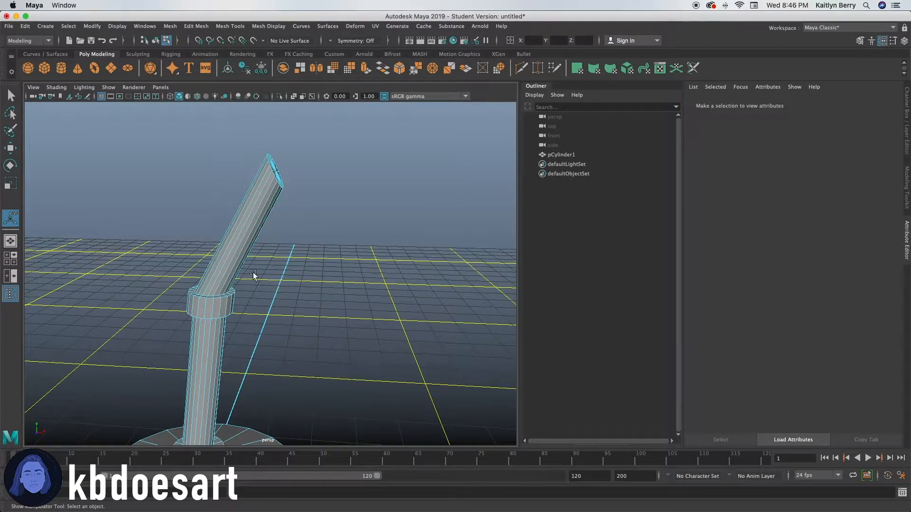
pyautogui.moveTo(116, 125)
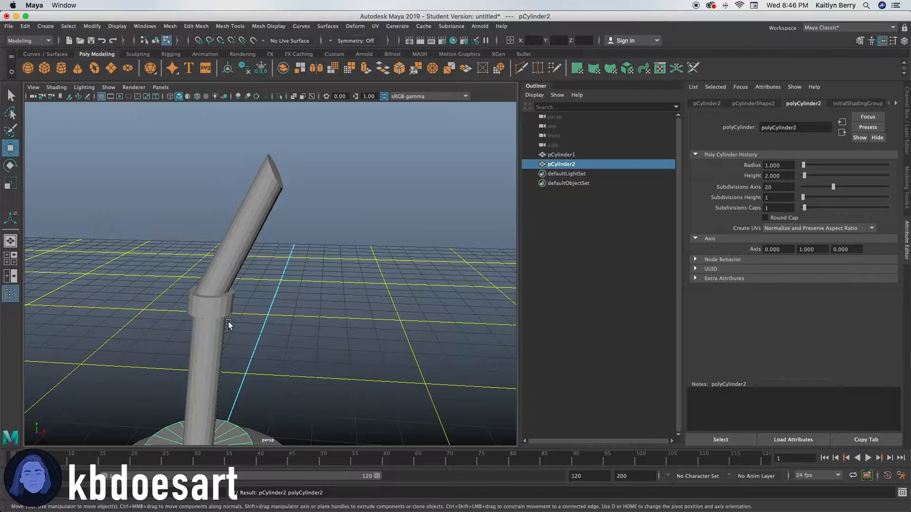
# Place a new polygon cylinder at the arm's end and reshape its end face into a shade.
pyautogui.moveTo(229, 325); pyautogui.dragTo(272, 164)
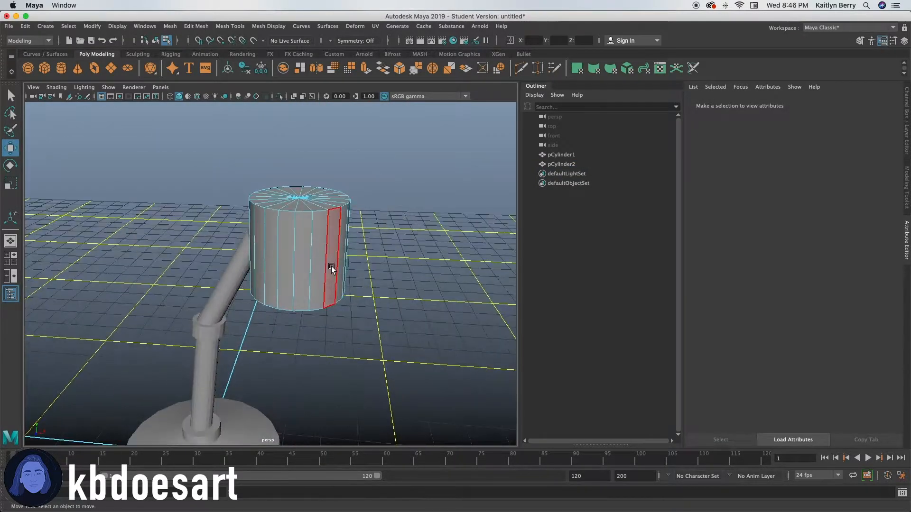
pyautogui.rightClick(331, 269)
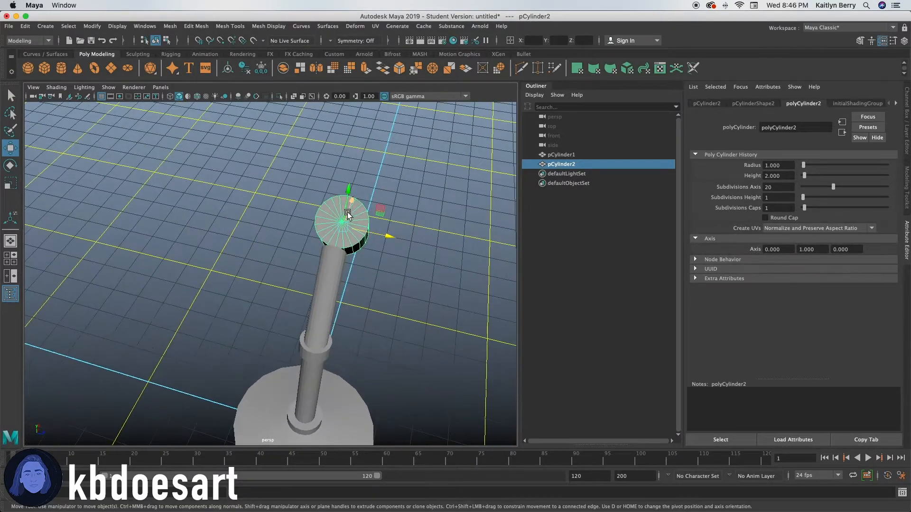
pyautogui.moveTo(348, 215); pyautogui.dragTo(331, 281)
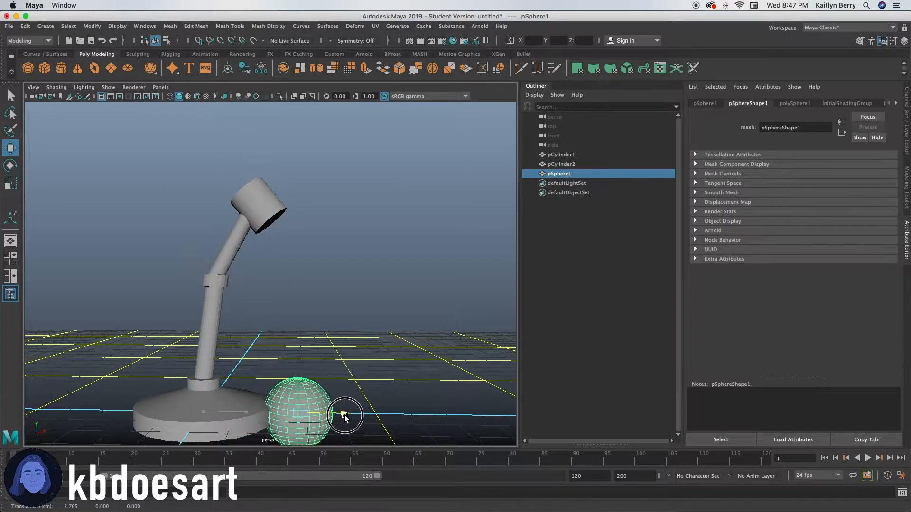
# Move pSphere1 into the shade's open end and rotate it to sit like a bulb.
pyautogui.moveTo(345, 415); pyautogui.dragTo(340, 243)
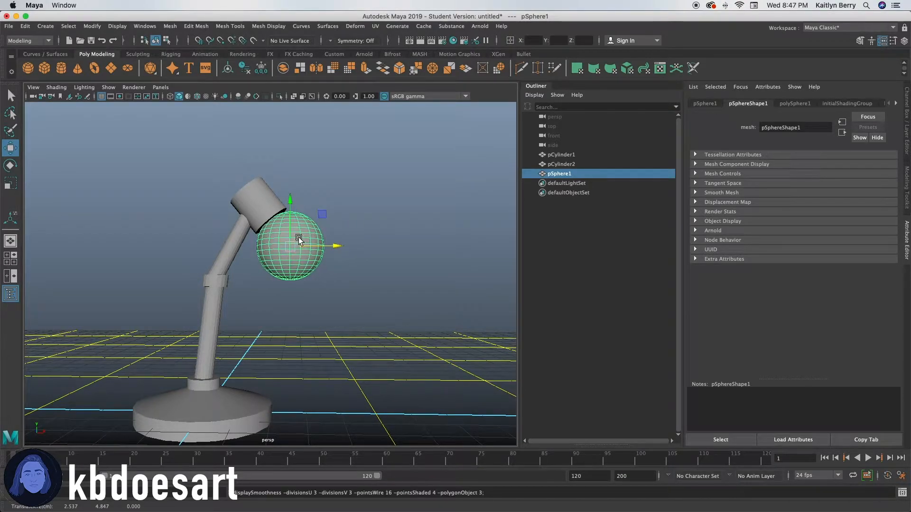
pyautogui.press('4')
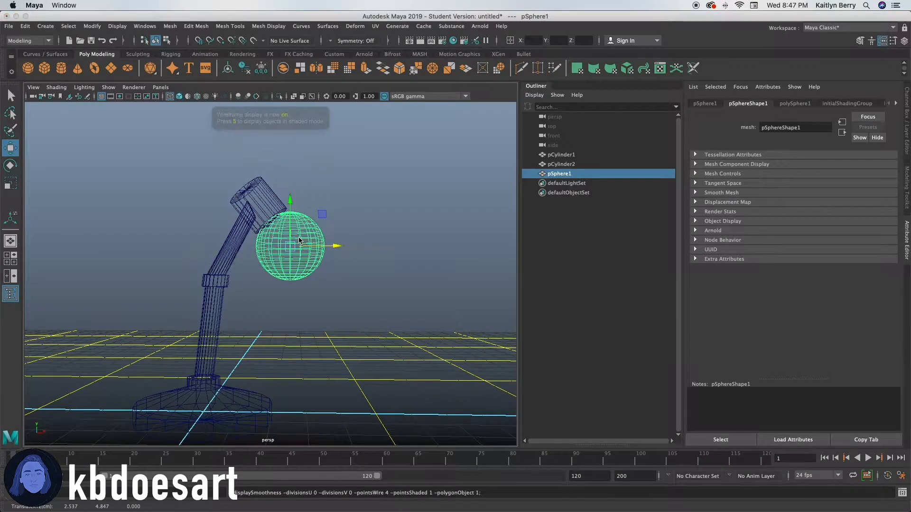
pyautogui.press('5')
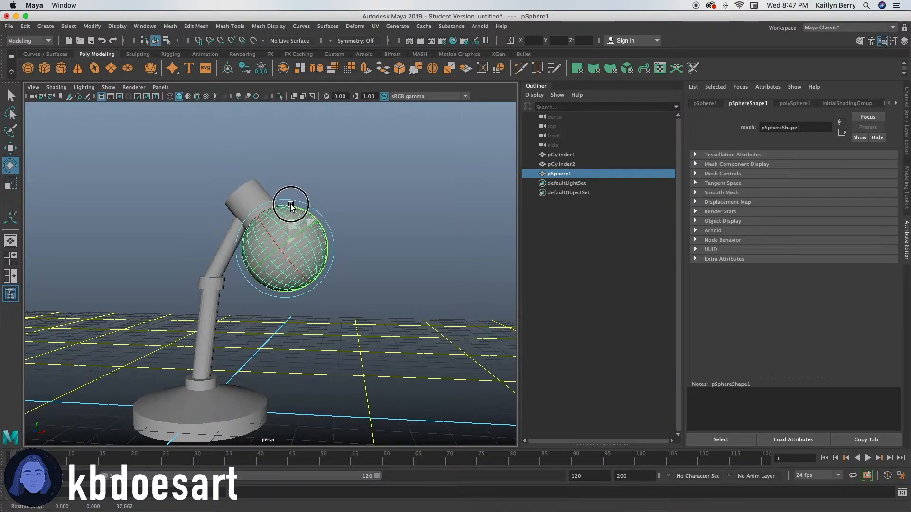
pyautogui.moveTo(291, 203); pyautogui.dragTo(287, 206)
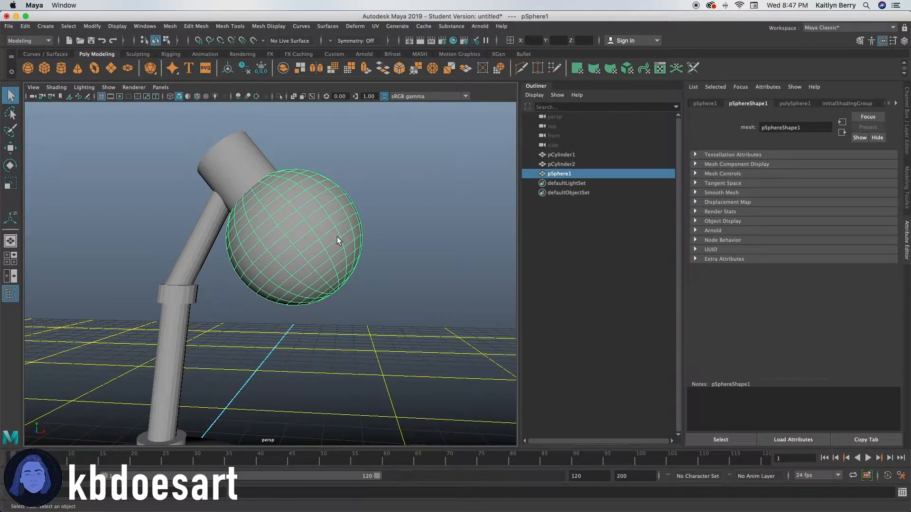
pyautogui.moveTo(336, 240); pyautogui.dragTo(372, 265)
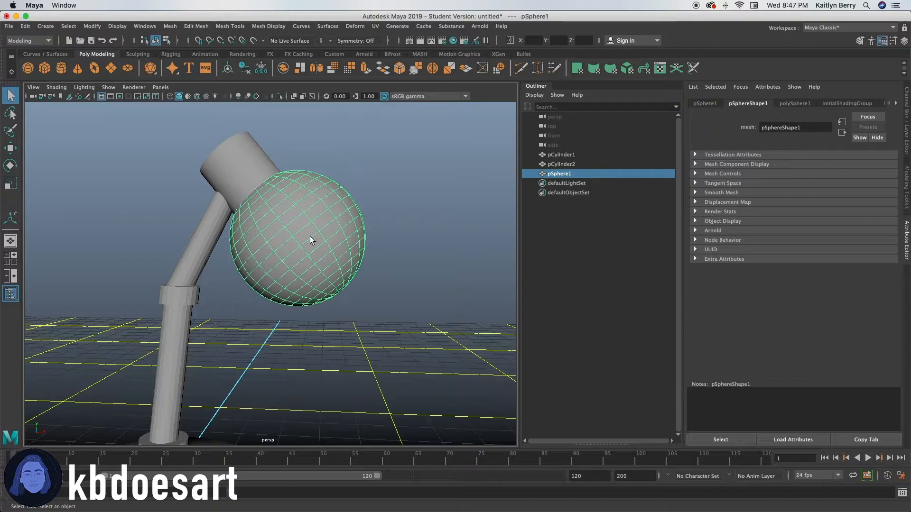
# Select the faces of the sphere's front hemisphere in Face mode.
pyautogui.moveTo(307, 240); pyautogui.dragTo(390, 262)
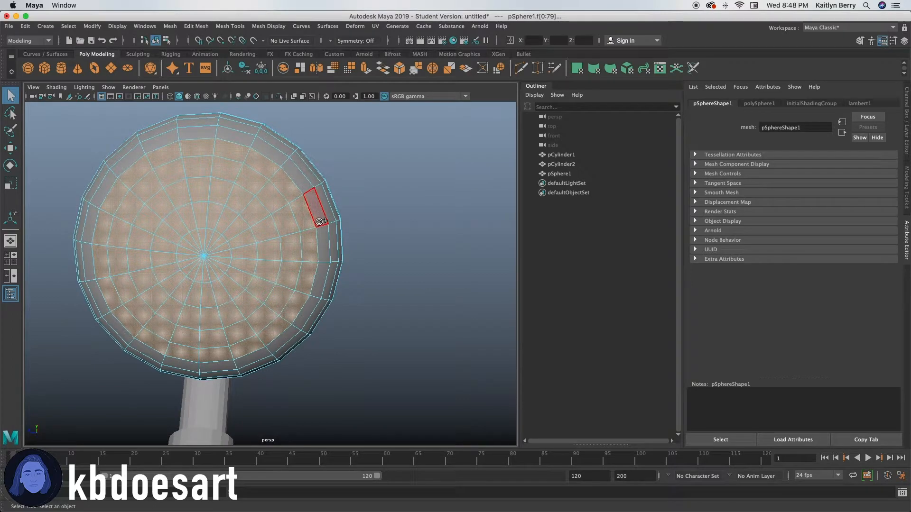
pyautogui.moveTo(318, 216); pyautogui.dragTo(320, 282)
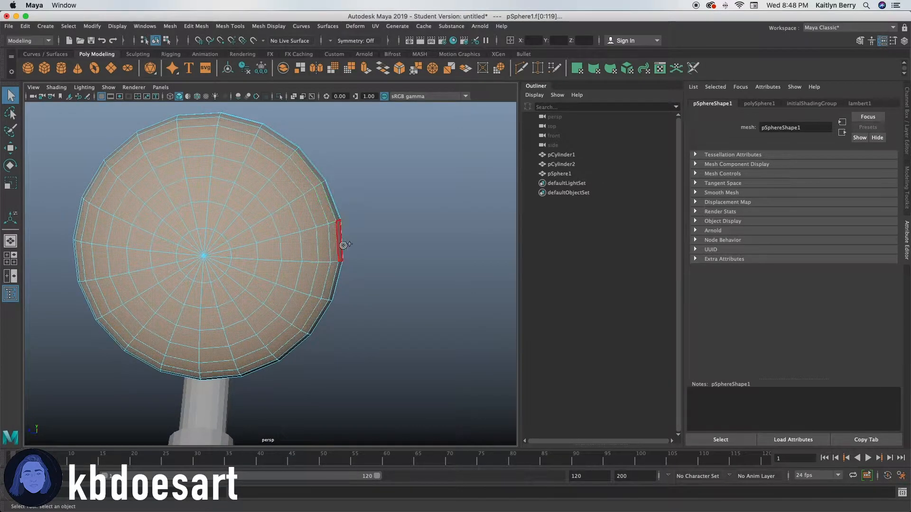
pyautogui.moveTo(342, 244); pyautogui.dragTo(294, 309)
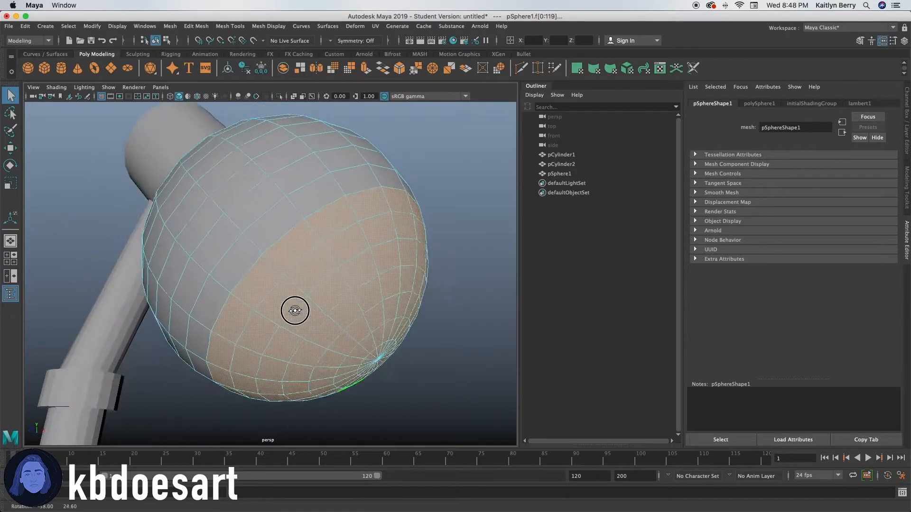
pyautogui.moveTo(294, 310); pyautogui.dragTo(314, 317)
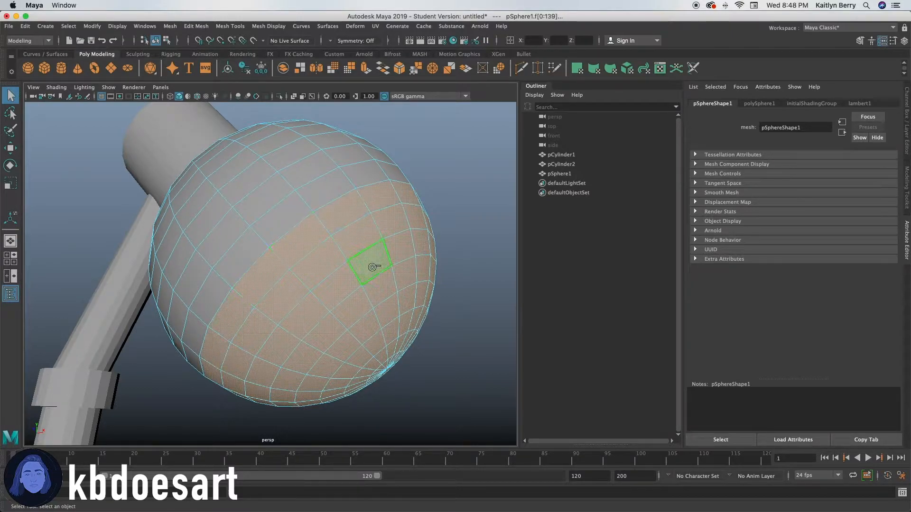
pyautogui.moveTo(375, 266); pyautogui.dragTo(407, 345)
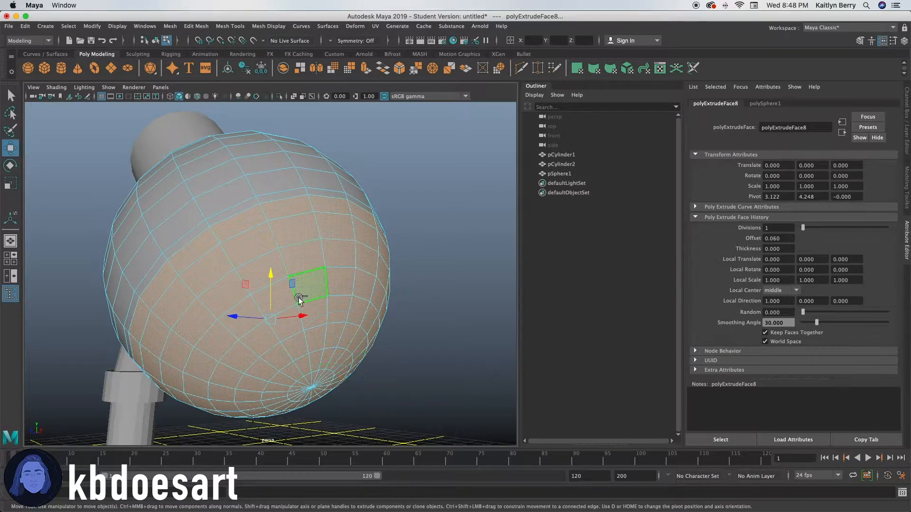
# Extrude the front faces with offset 0.06 and push them inward, leaving a thin rim.
pyautogui.moveTo(299, 296); pyautogui.dragTo(301, 246)
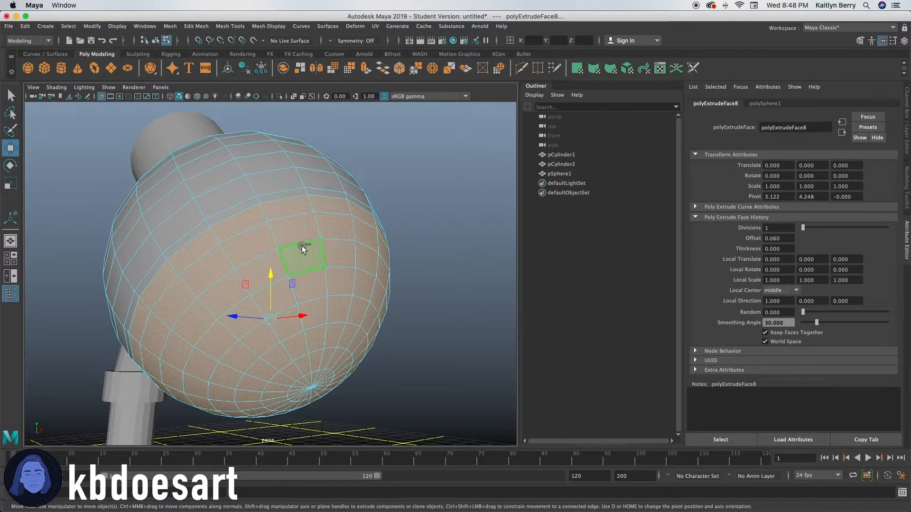
pyautogui.rightClick(302, 243)
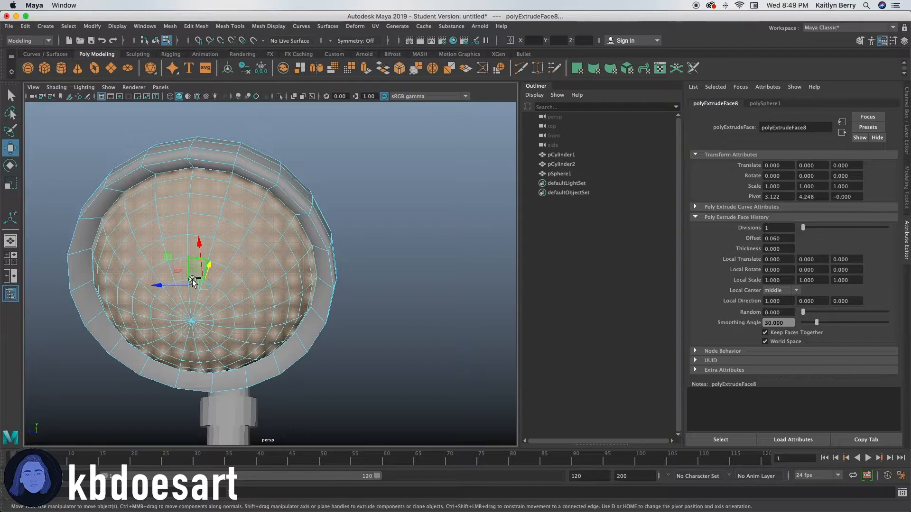
pyautogui.moveTo(192, 282); pyautogui.dragTo(236, 244)
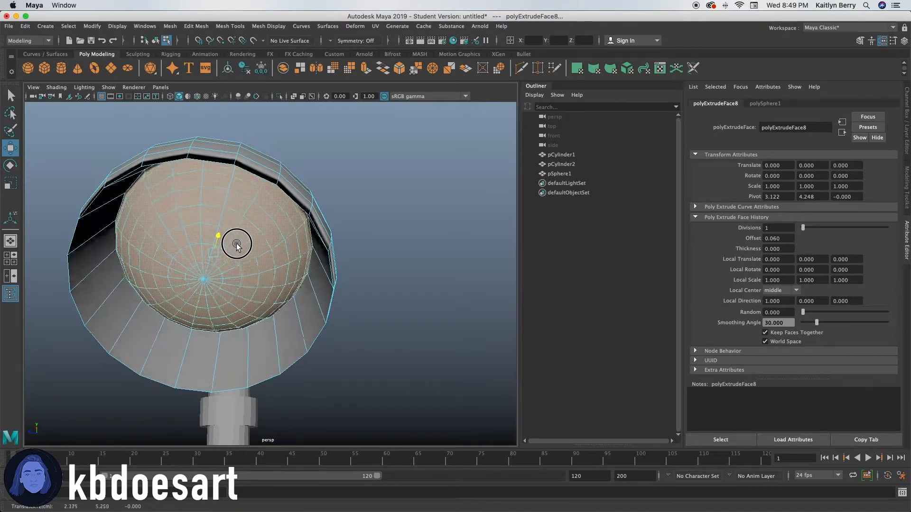
pyautogui.moveTo(237, 243); pyautogui.dragTo(264, 272)
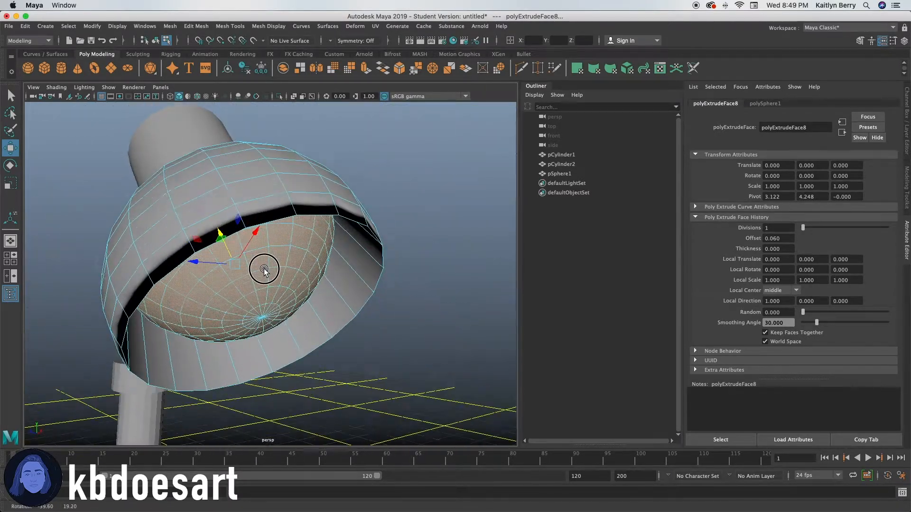
pyautogui.moveTo(264, 272); pyautogui.dragTo(218, 249)
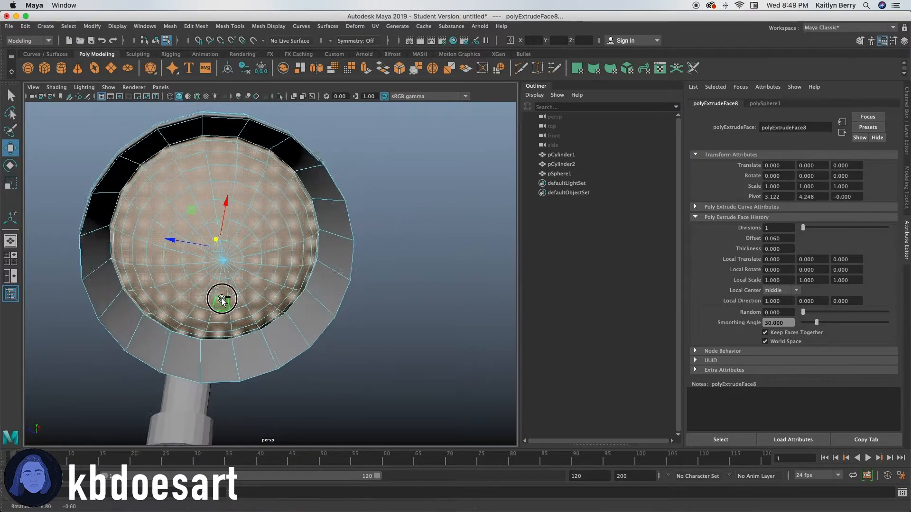
# Scale the recessed inner faces slightly larger.
pyautogui.moveTo(222, 298); pyautogui.dragTo(227, 250)
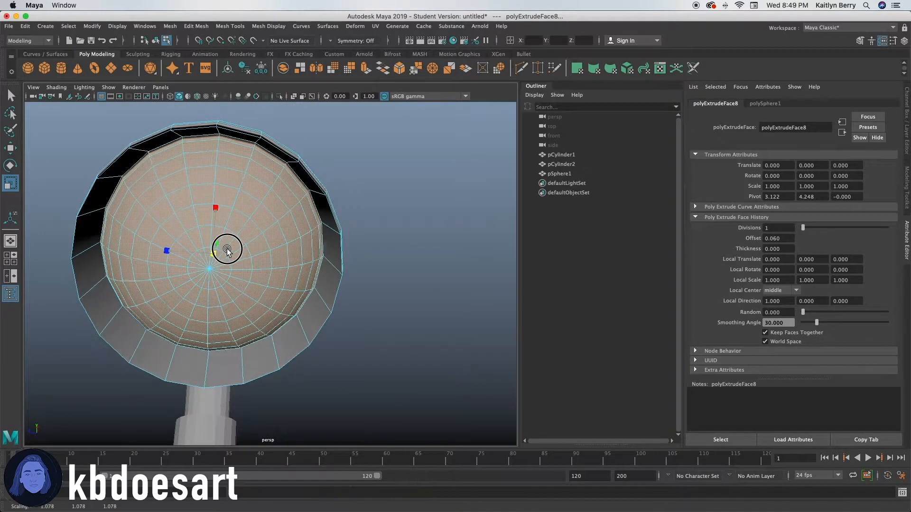
pyautogui.moveTo(227, 250); pyautogui.dragTo(255, 261)
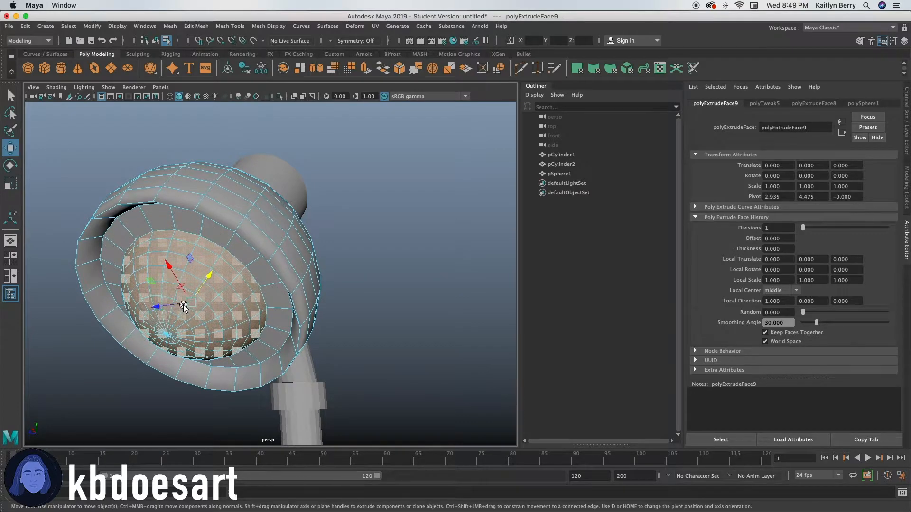
# Extrude the recessed faces twice more, moving each deeper to form a bell-shaped shade.
pyautogui.moveTo(183, 306); pyautogui.dragTo(249, 249)
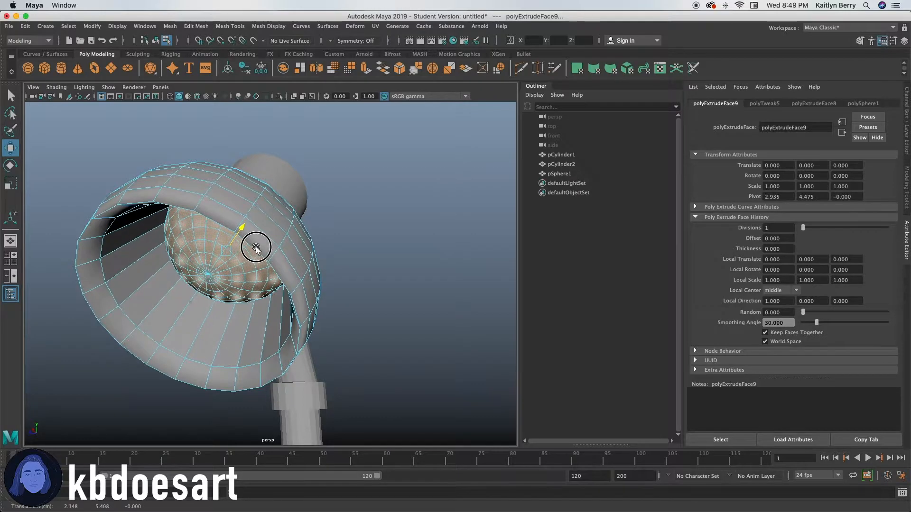
pyautogui.moveTo(255, 244); pyautogui.dragTo(273, 307)
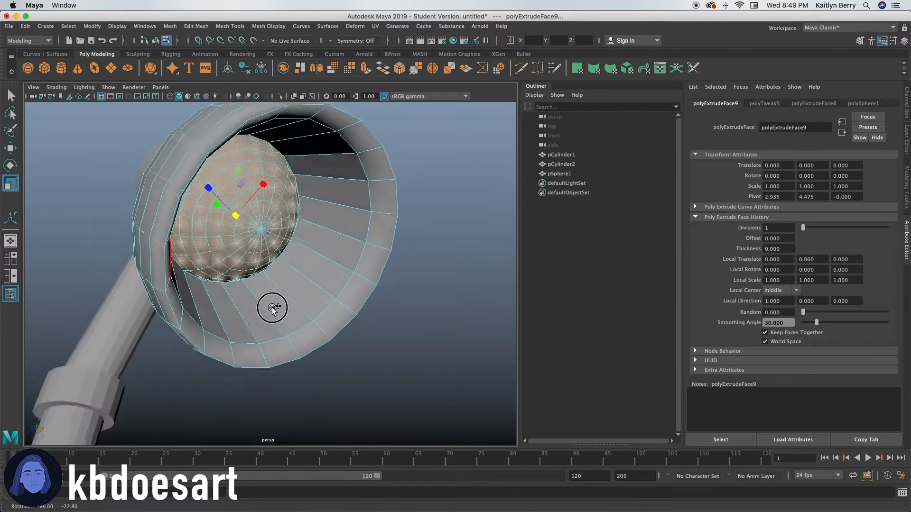
pyautogui.moveTo(272, 306); pyautogui.dragTo(268, 319)
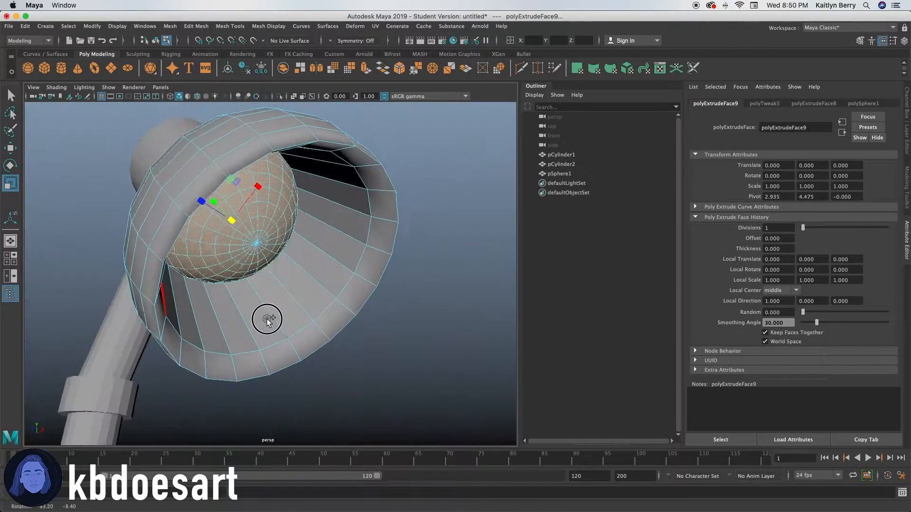
pyautogui.moveTo(267, 319); pyautogui.dragTo(253, 227)
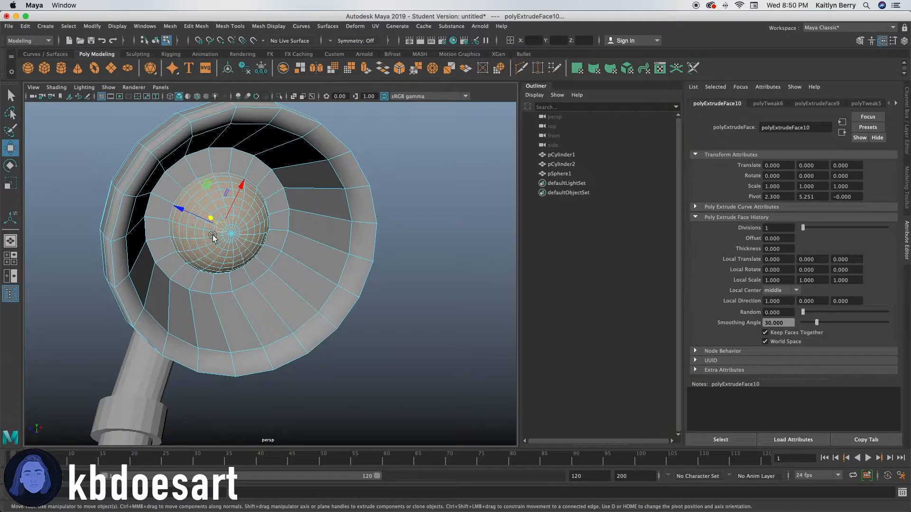
pyautogui.moveTo(212, 235); pyautogui.dragTo(205, 210)
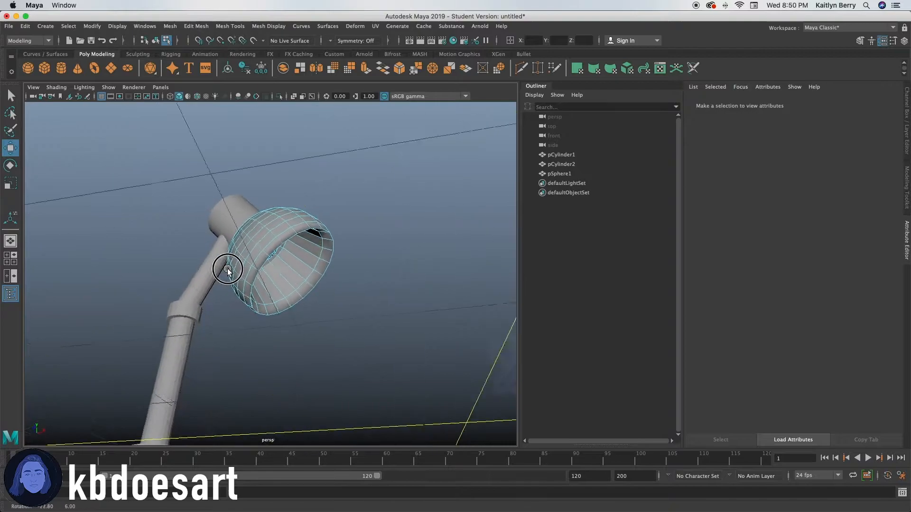
# Select the inner shade face and the central dome faces as the bulb area.
pyautogui.moveTo(227, 270); pyautogui.dragTo(148, 265)
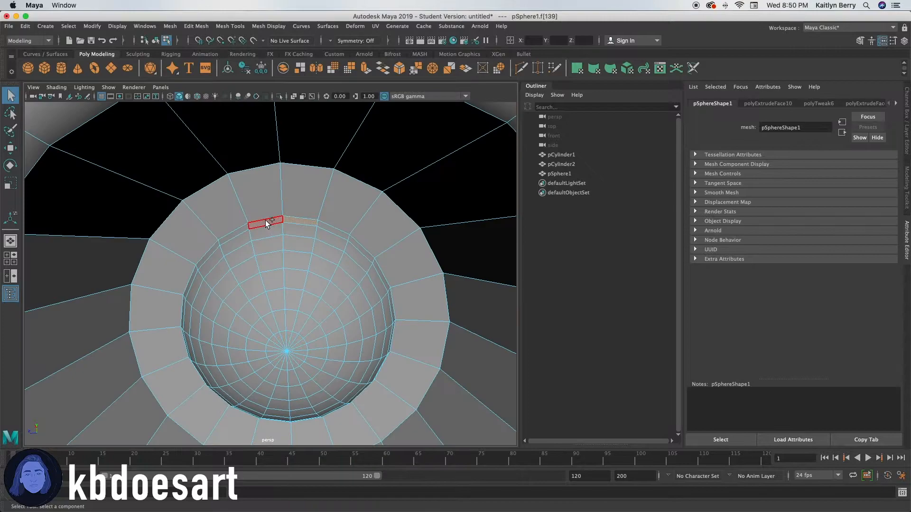
pyautogui.click(297, 261)
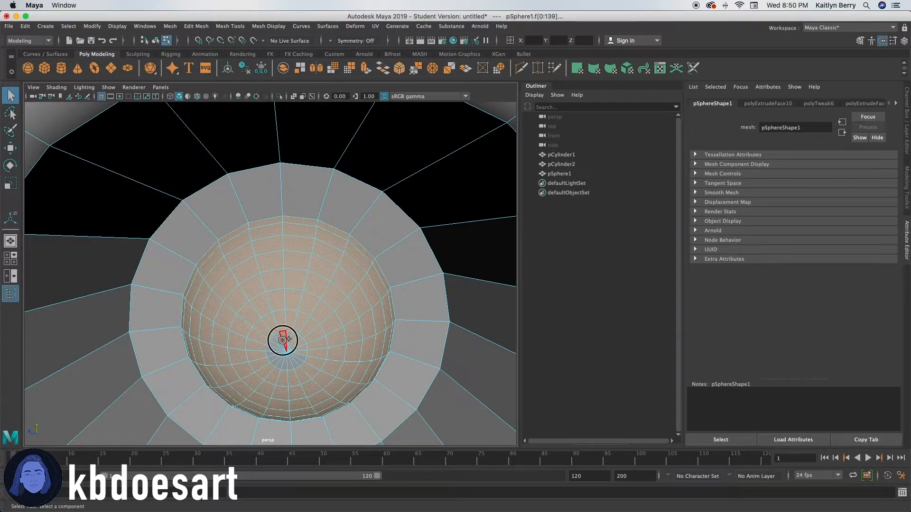
pyautogui.click(254, 286)
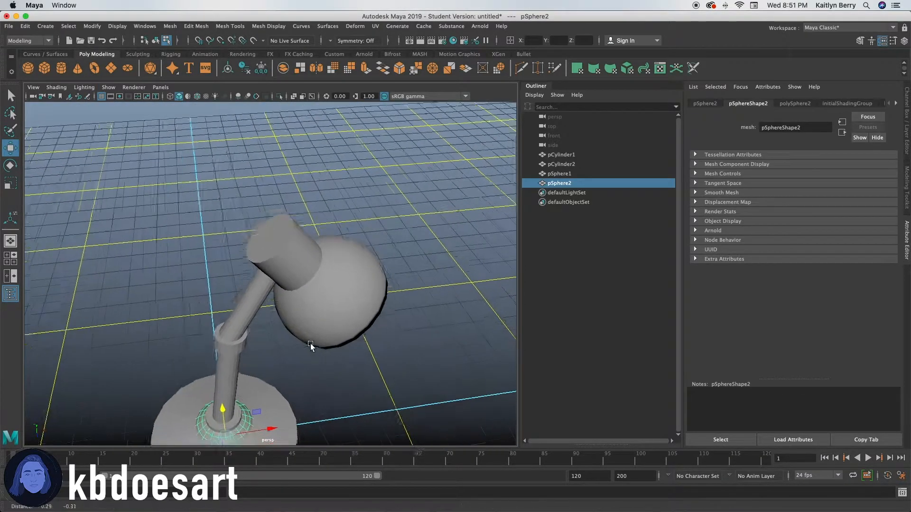
# Move the new small sphere pSphere2 up onto the end of the shade's cylinder as a joint.
pyautogui.moveTo(312, 343); pyautogui.dragTo(221, 226)
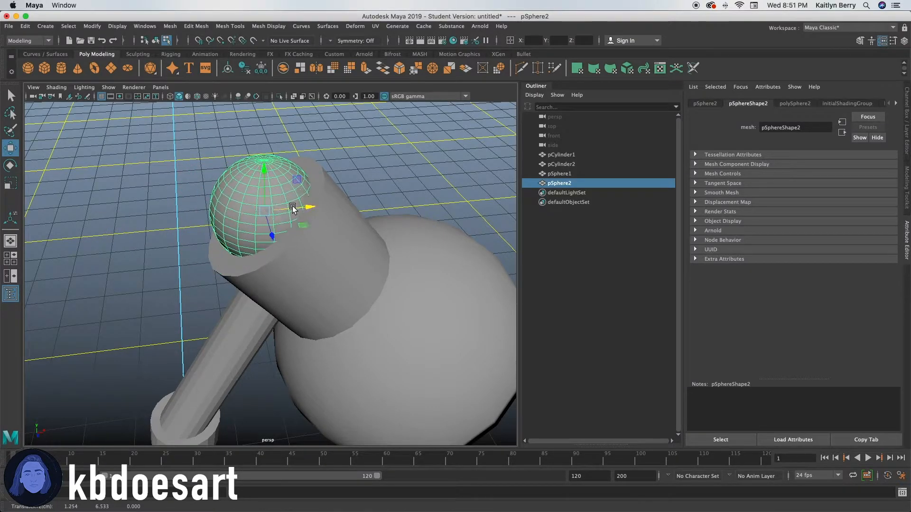
pyautogui.moveTo(290, 209); pyautogui.dragTo(219, 241)
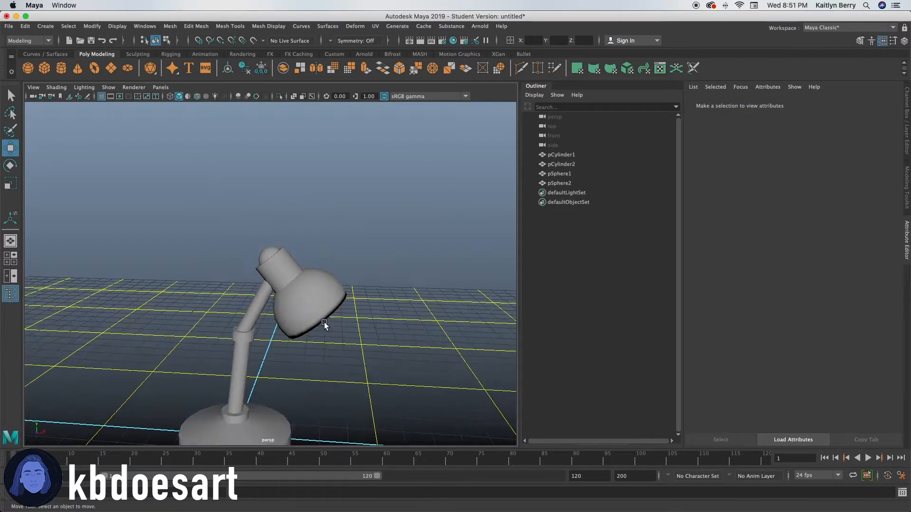
pyautogui.moveTo(324, 325); pyautogui.dragTo(356, 285)
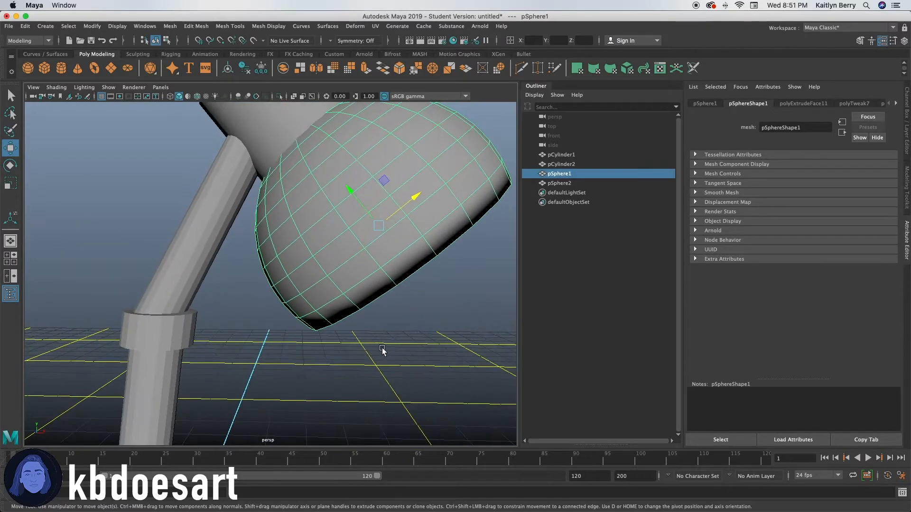
# Bevel the shade's rim edges with two segments at 0.5 fraction.
pyautogui.rightClick(383, 350)
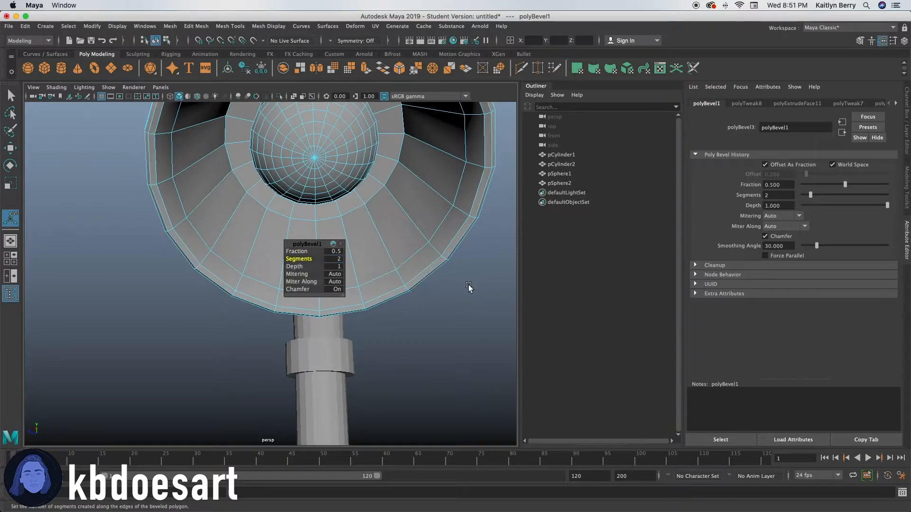
pyautogui.click(345, 216)
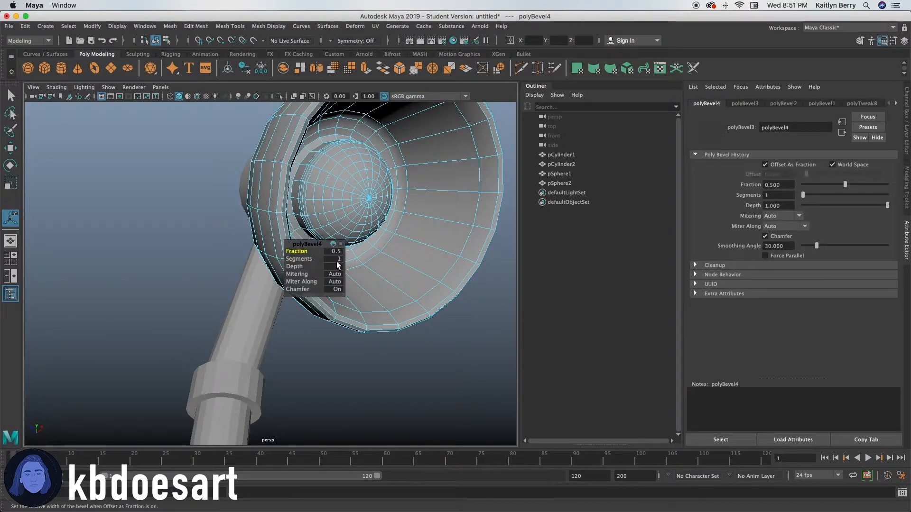
pyautogui.click(340, 258)
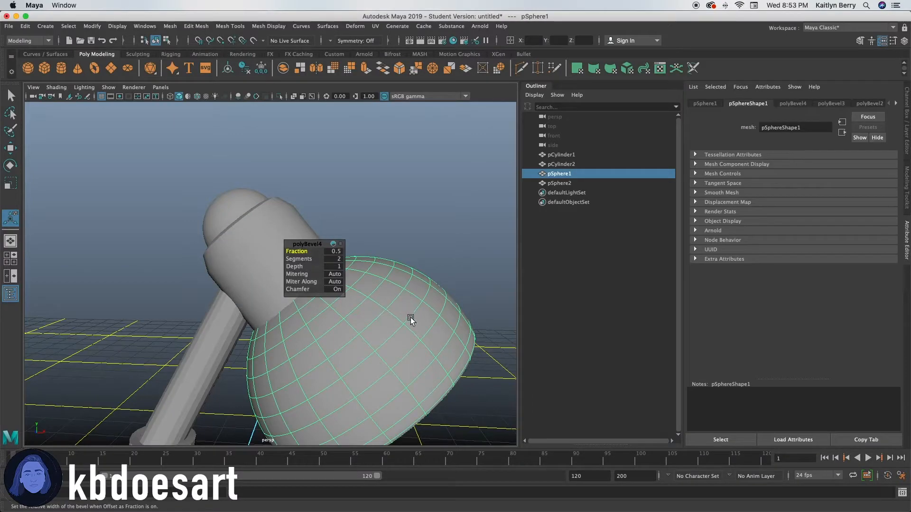
# Raise the shade bevel to two segments and narrow the head cylinder's bevel to about 0.24 fraction.
pyautogui.moveTo(410, 319); pyautogui.dragTo(331, 311)
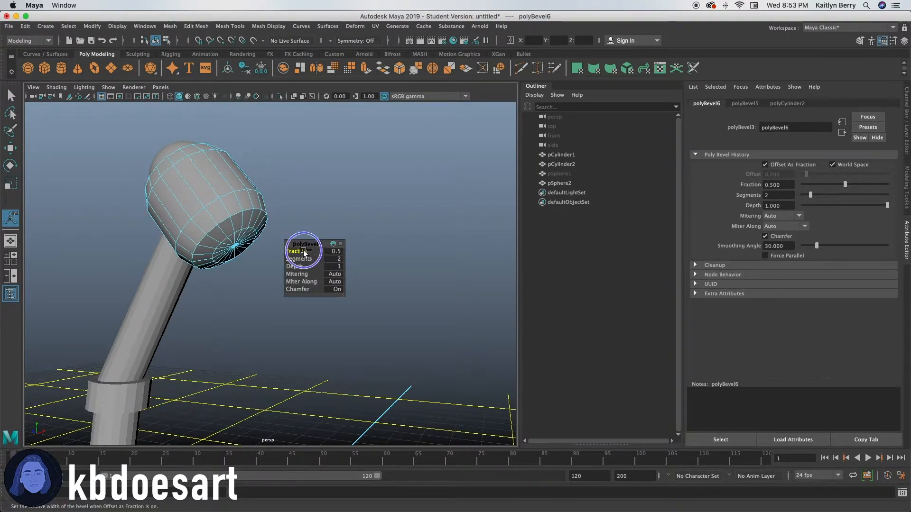
pyautogui.moveTo(307, 250); pyautogui.dragTo(287, 251)
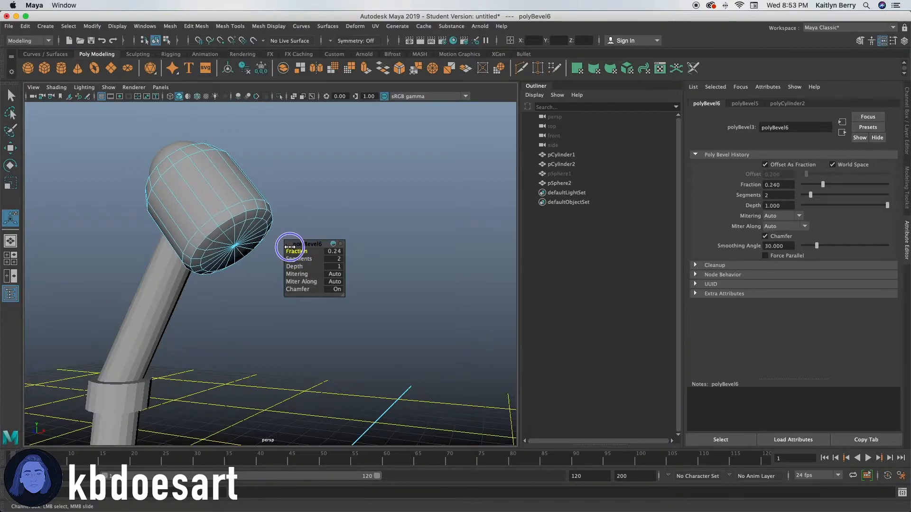
pyautogui.click(558, 173)
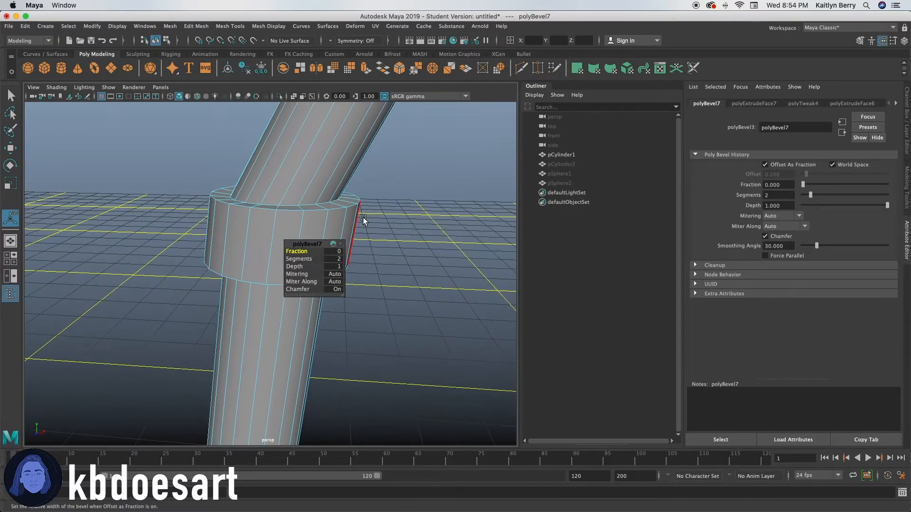
# Widen the arm collar's edge bevel to about 0.72 fraction.
pyautogui.moveTo(363, 220); pyautogui.dragTo(302, 250)
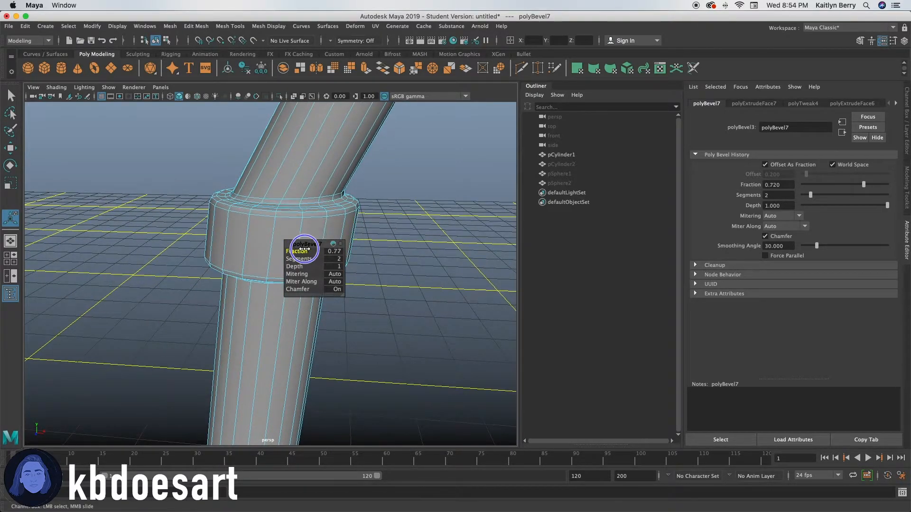
pyautogui.moveTo(296, 251); pyautogui.dragTo(314, 250)
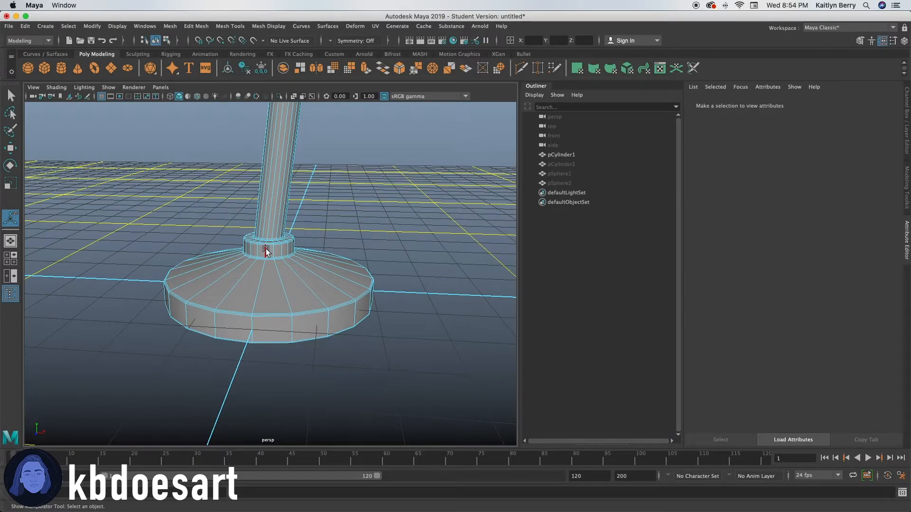
pyautogui.moveTo(352, 223)
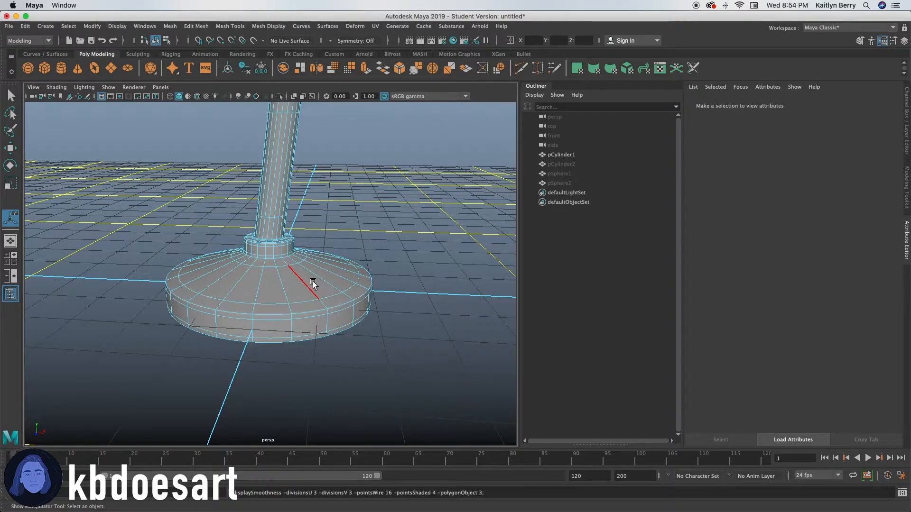
# Frame the lamp head in the viewport and clear the previous multi-part selection.
pyautogui.moveTo(314, 285); pyautogui.dragTo(261, 382)
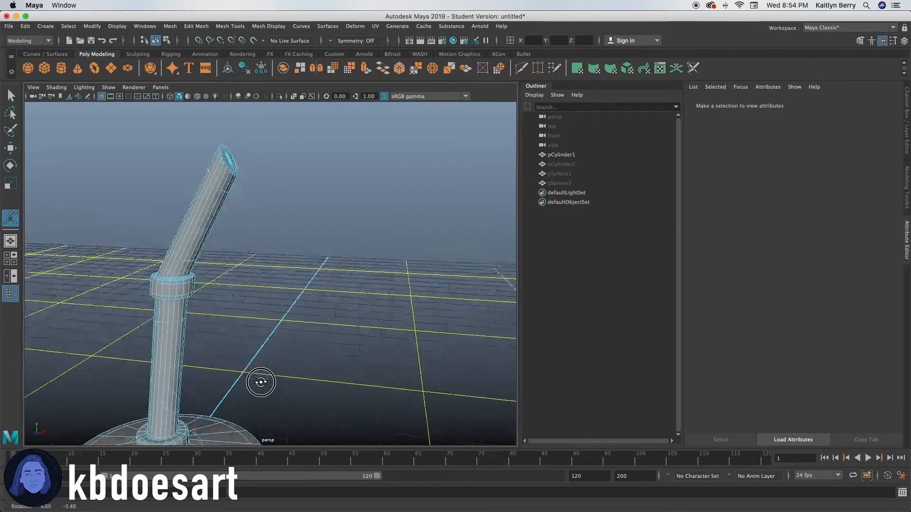
pyautogui.click(565, 193)
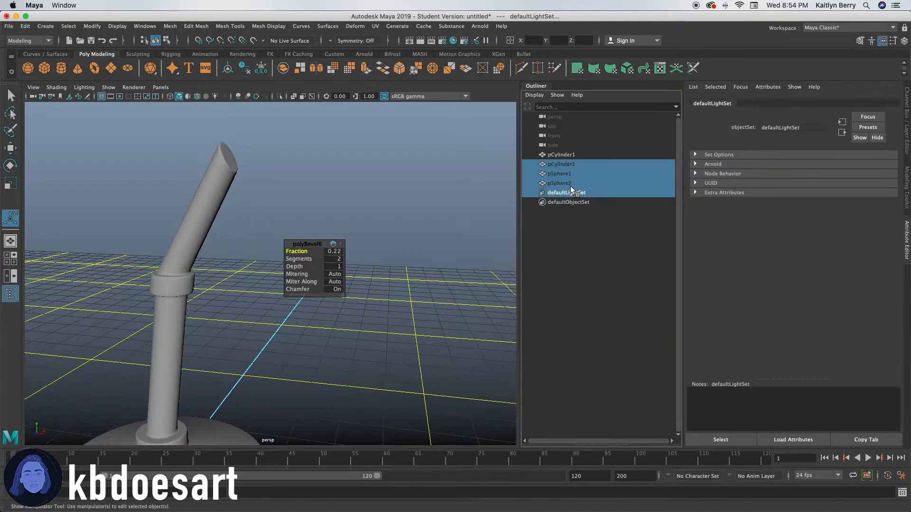
pyautogui.click(558, 183)
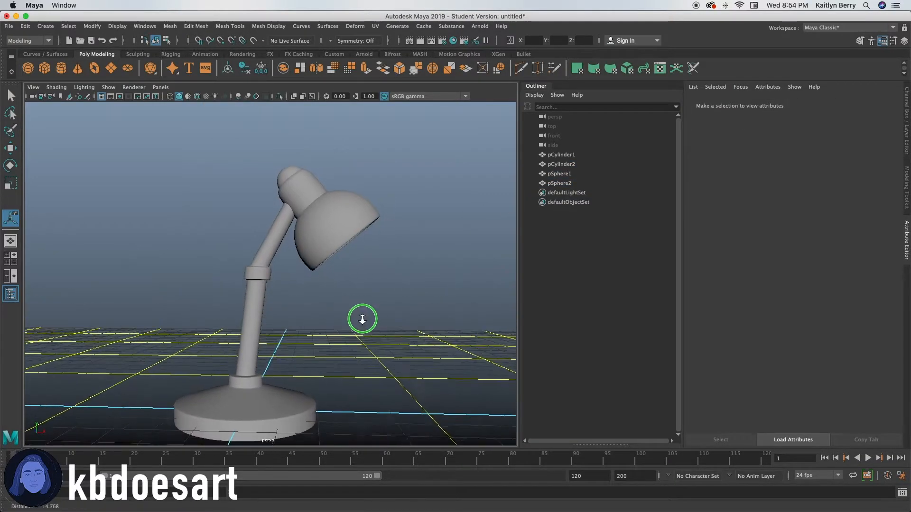
pyautogui.moveTo(361, 319); pyautogui.dragTo(336, 212)
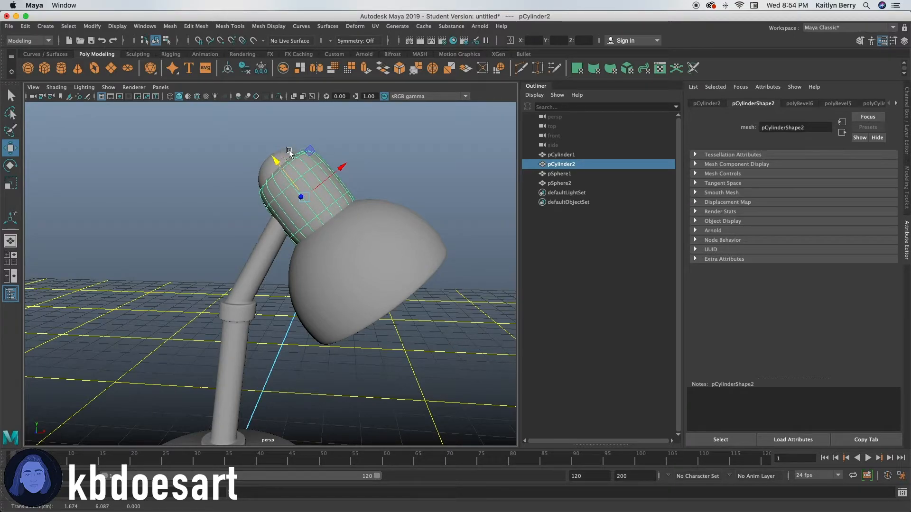
# Select pCylinder2 and its end cap pSphere2 and move the cap into place on the shade.
pyautogui.click(557, 173)
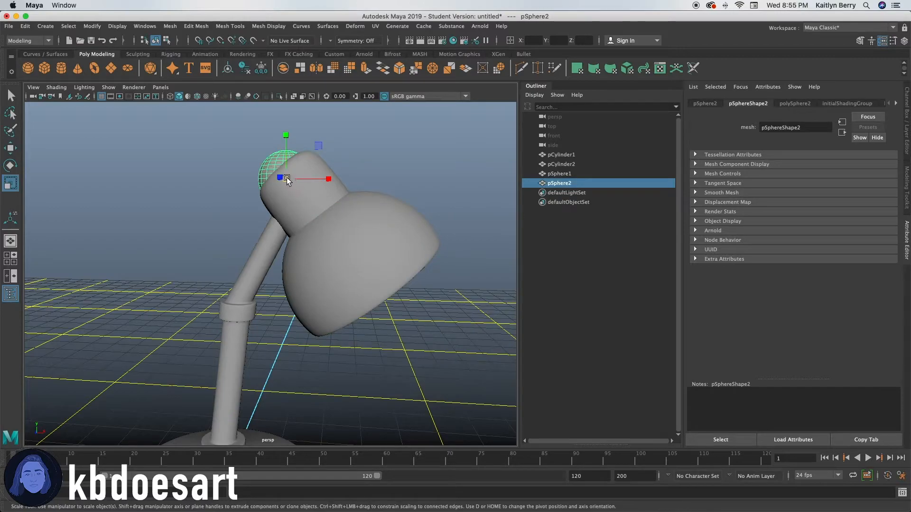
pyautogui.click(10, 146)
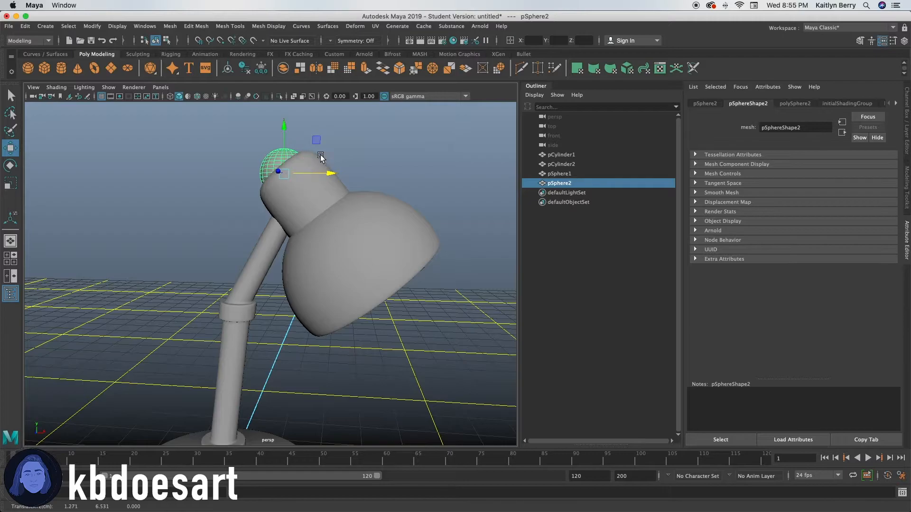
pyautogui.moveTo(320, 156); pyautogui.dragTo(375, 294)
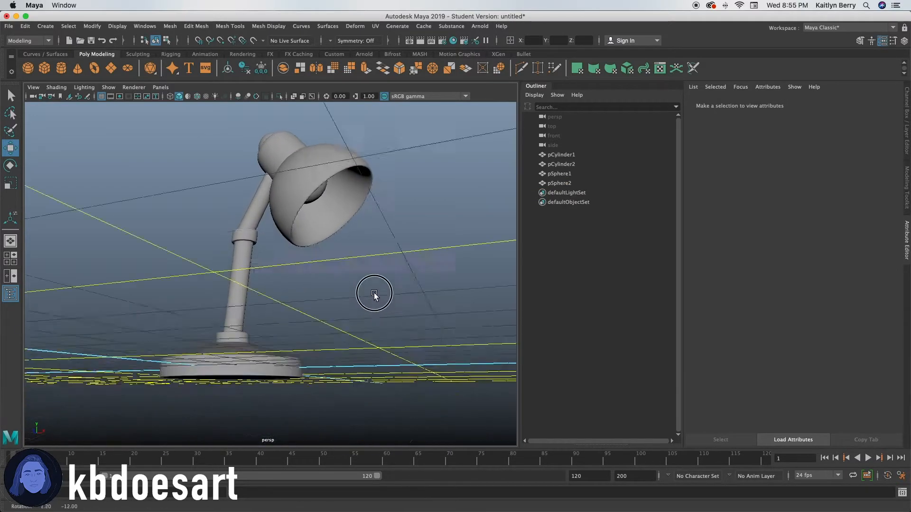
pyautogui.moveTo(374, 293); pyautogui.dragTo(338, 293)
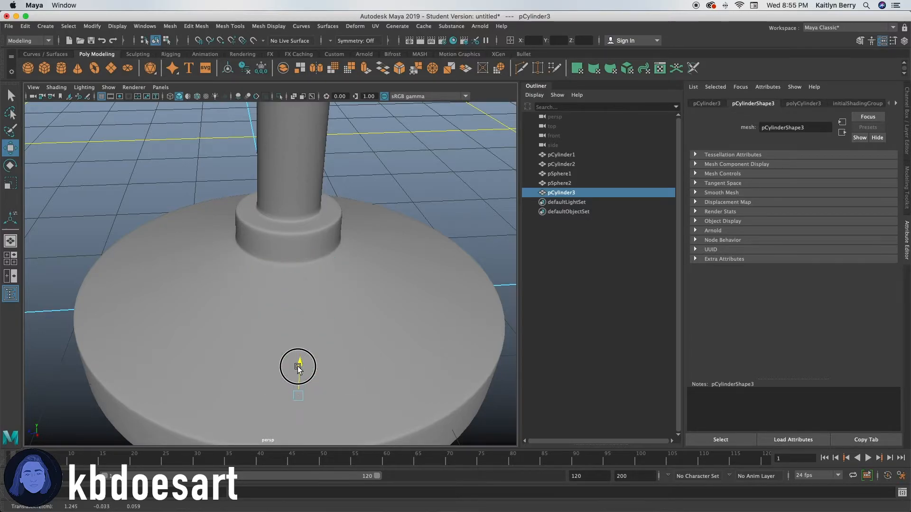
# Place the button cylinder on the base, extrude its top face 0.1 and bevel its edges.
pyautogui.click(10, 165)
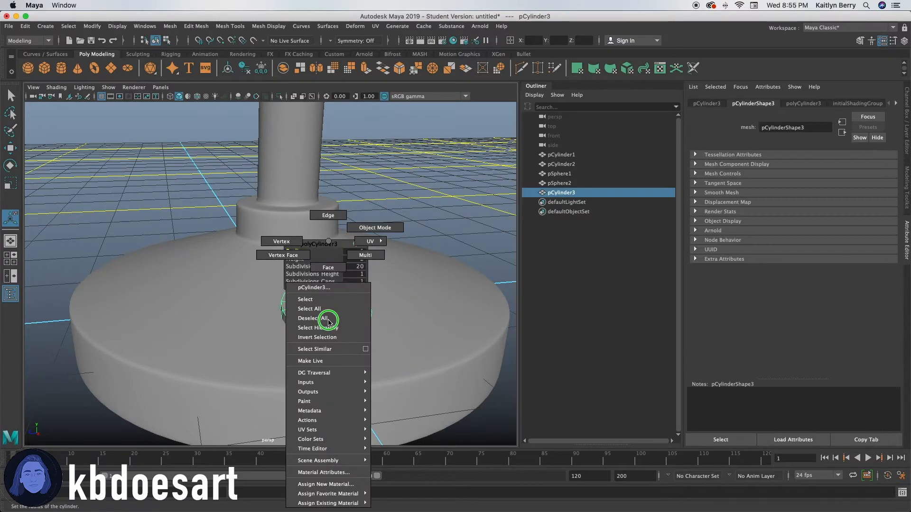
pyautogui.click(309, 319)
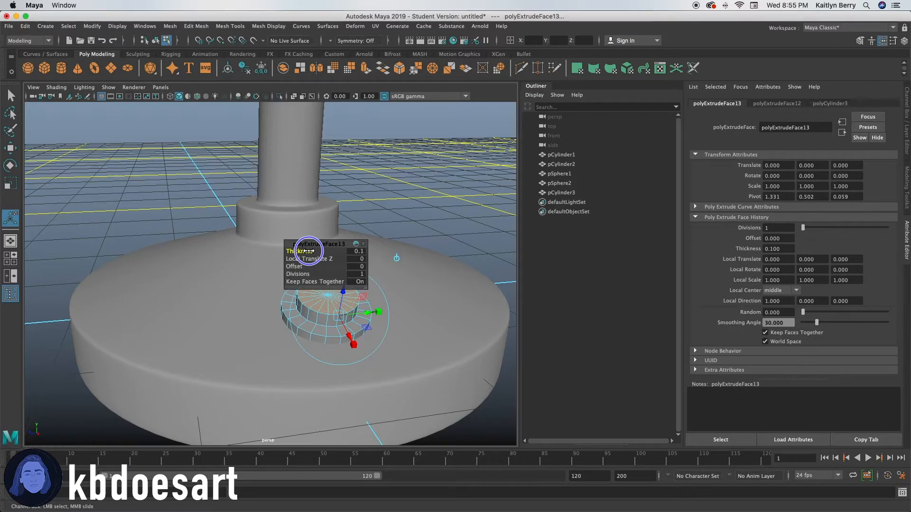
pyautogui.moveTo(305, 250); pyautogui.dragTo(316, 250)
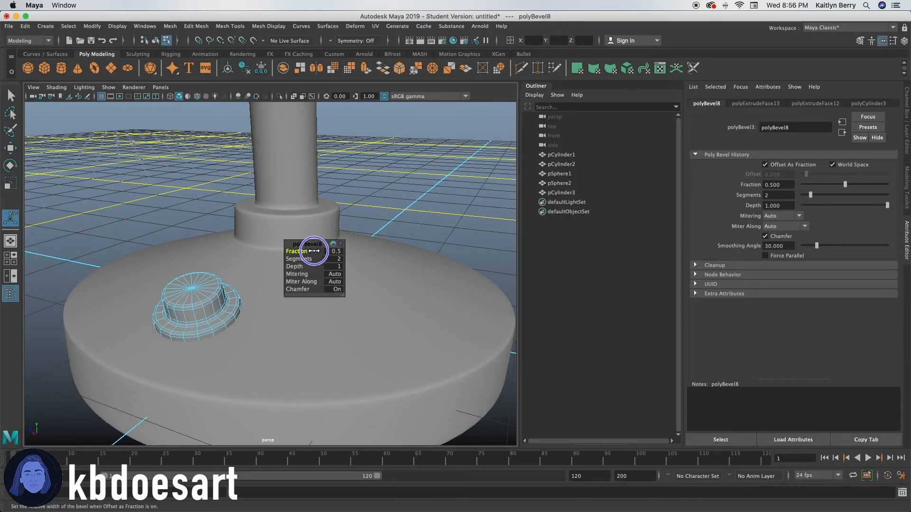
pyautogui.moveTo(312, 251); pyautogui.dragTo(332, 250)
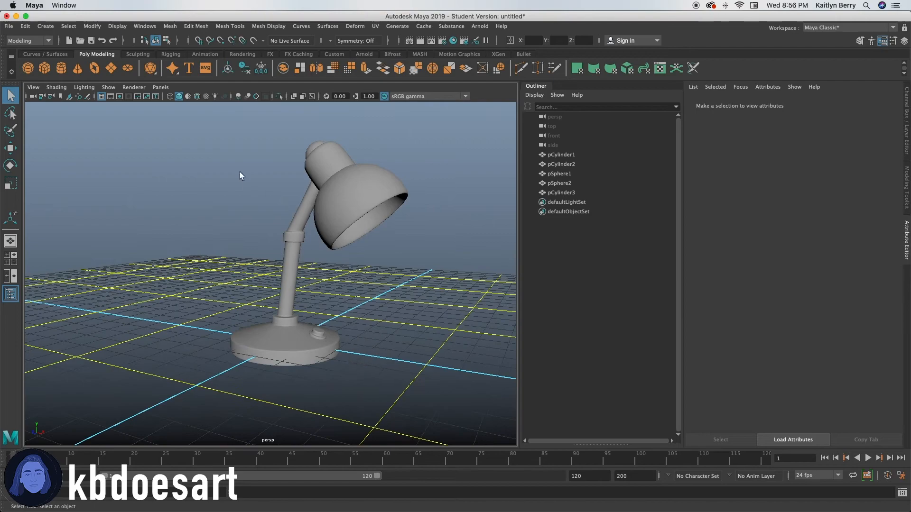
# Combine all lamp parts into one mesh via Mesh > Combine.
pyautogui.click(170, 27)
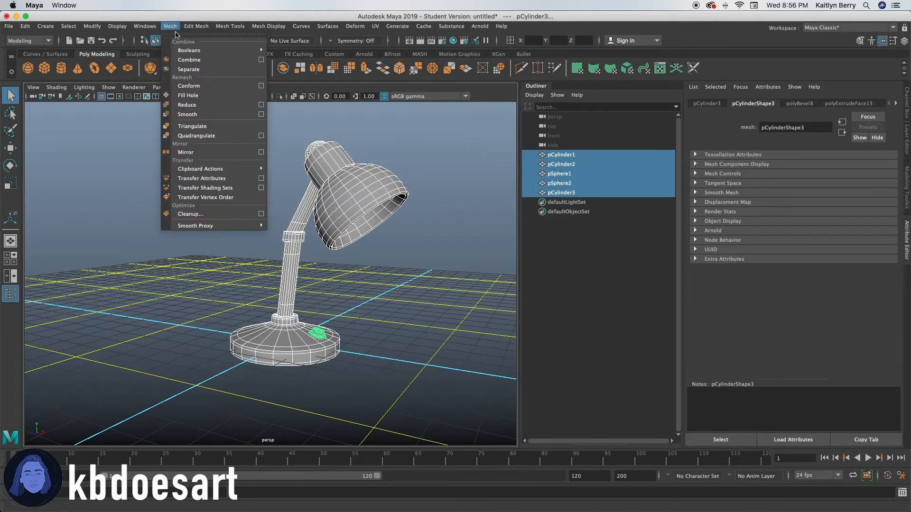
pyautogui.click(189, 59)
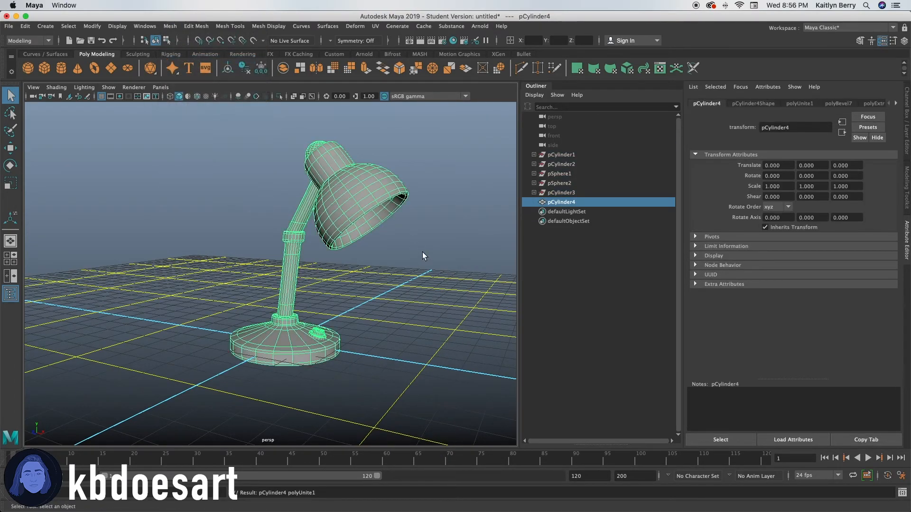